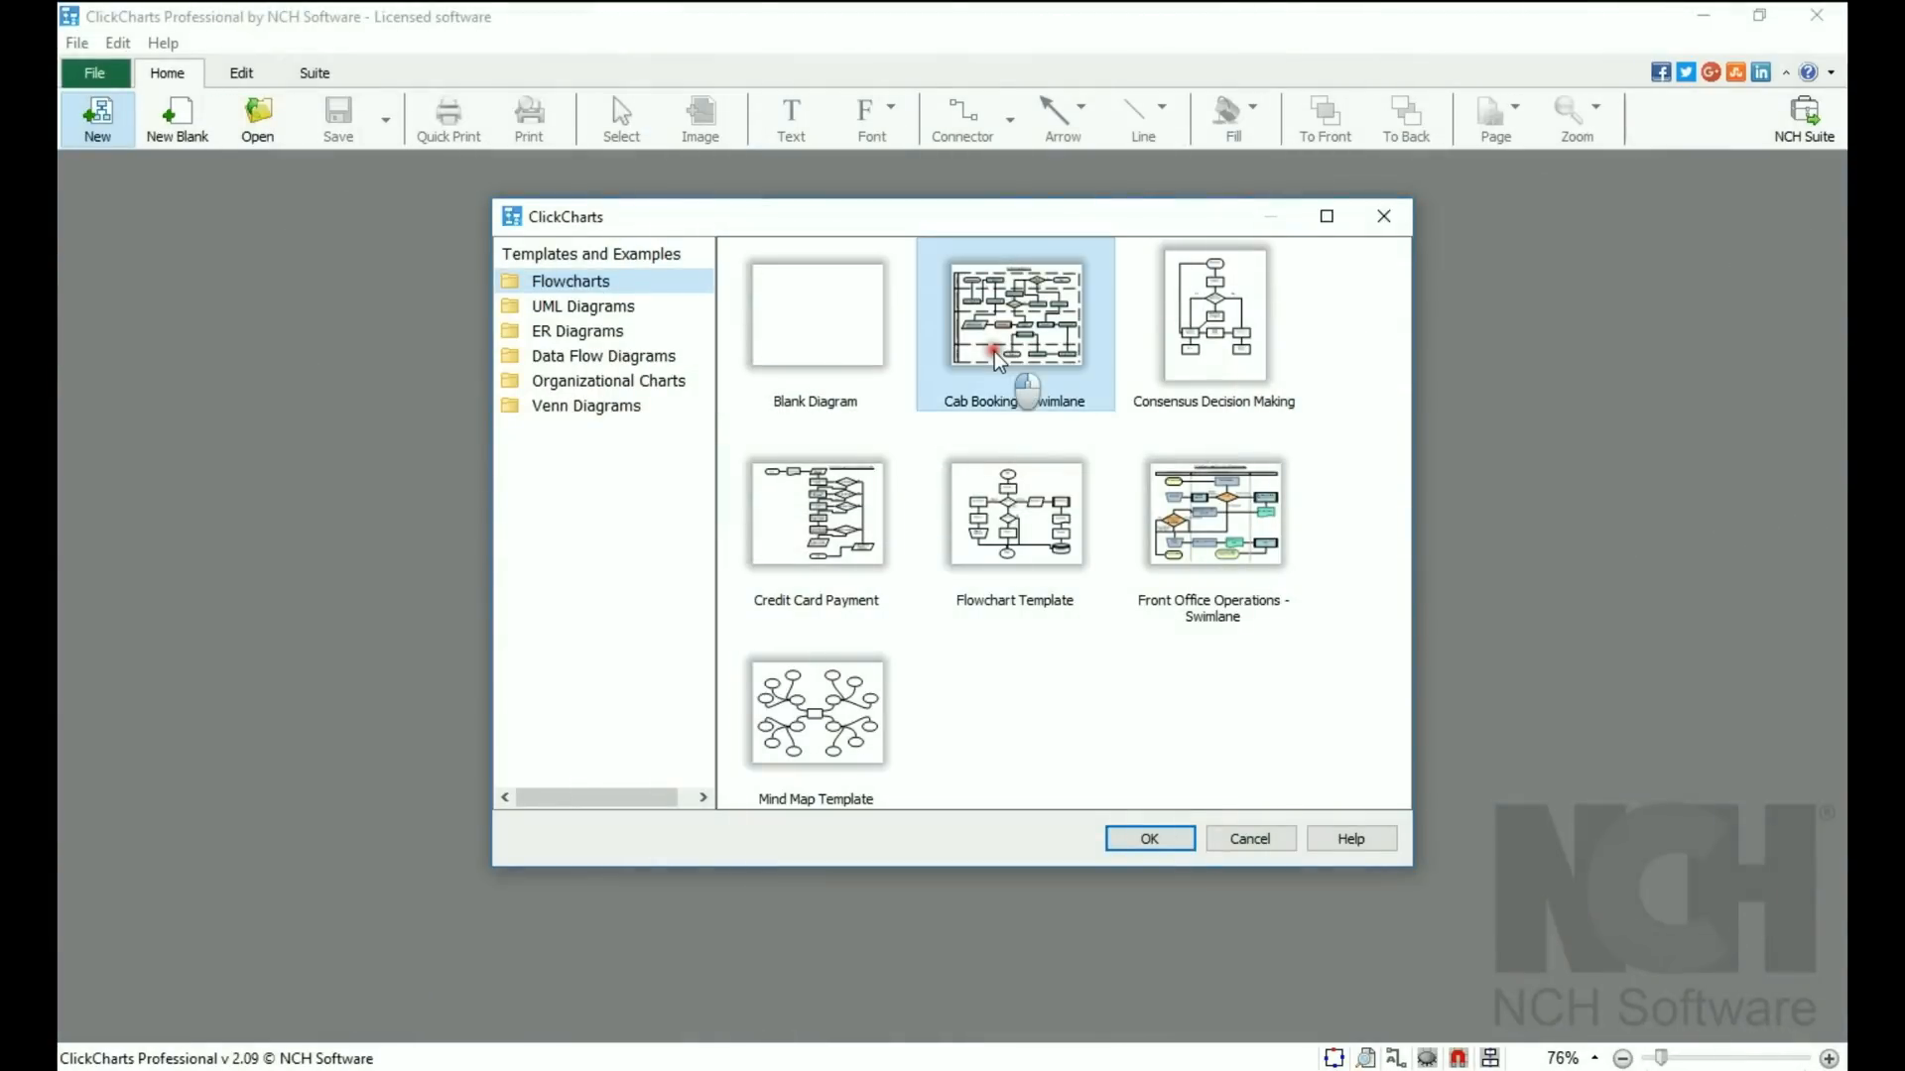
- Pick the Cab Booking - Swimlane flowchart template and open it as a new diagram
click(1149, 836)
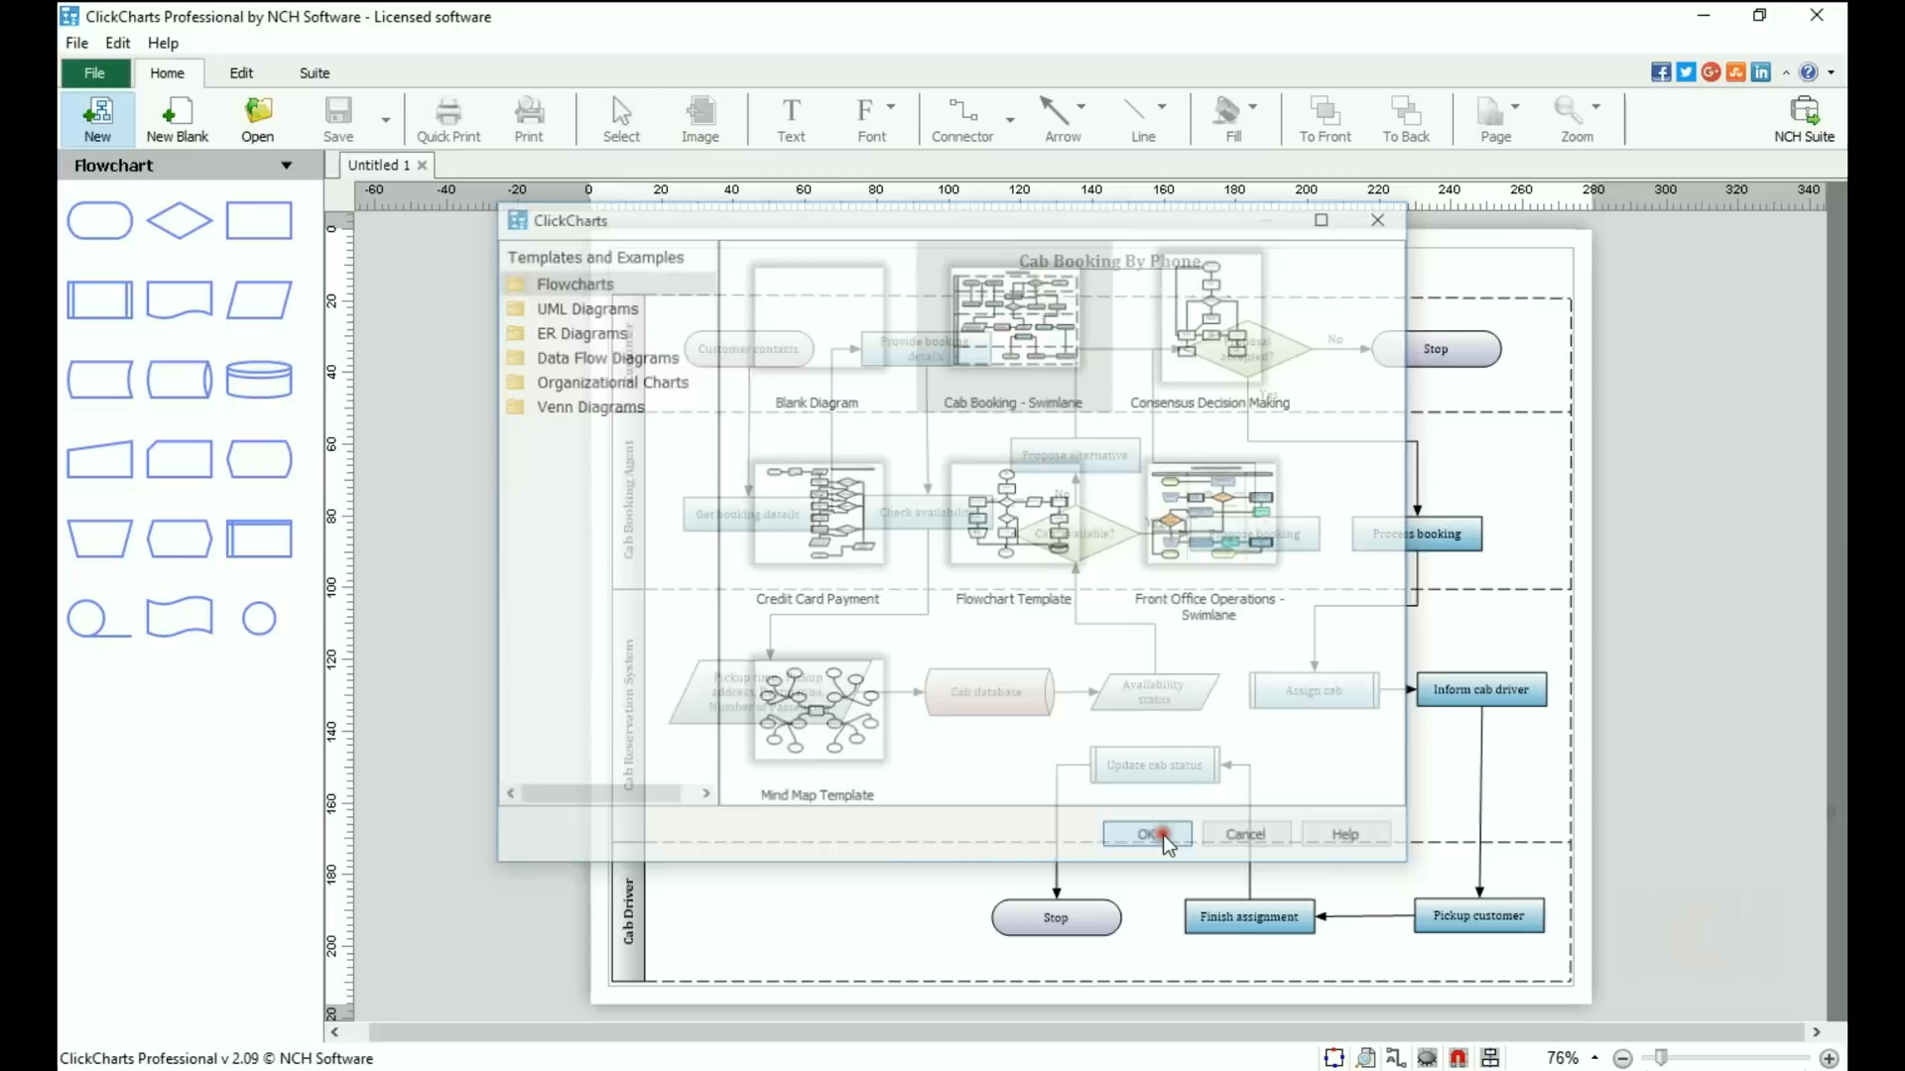
click(1146, 834)
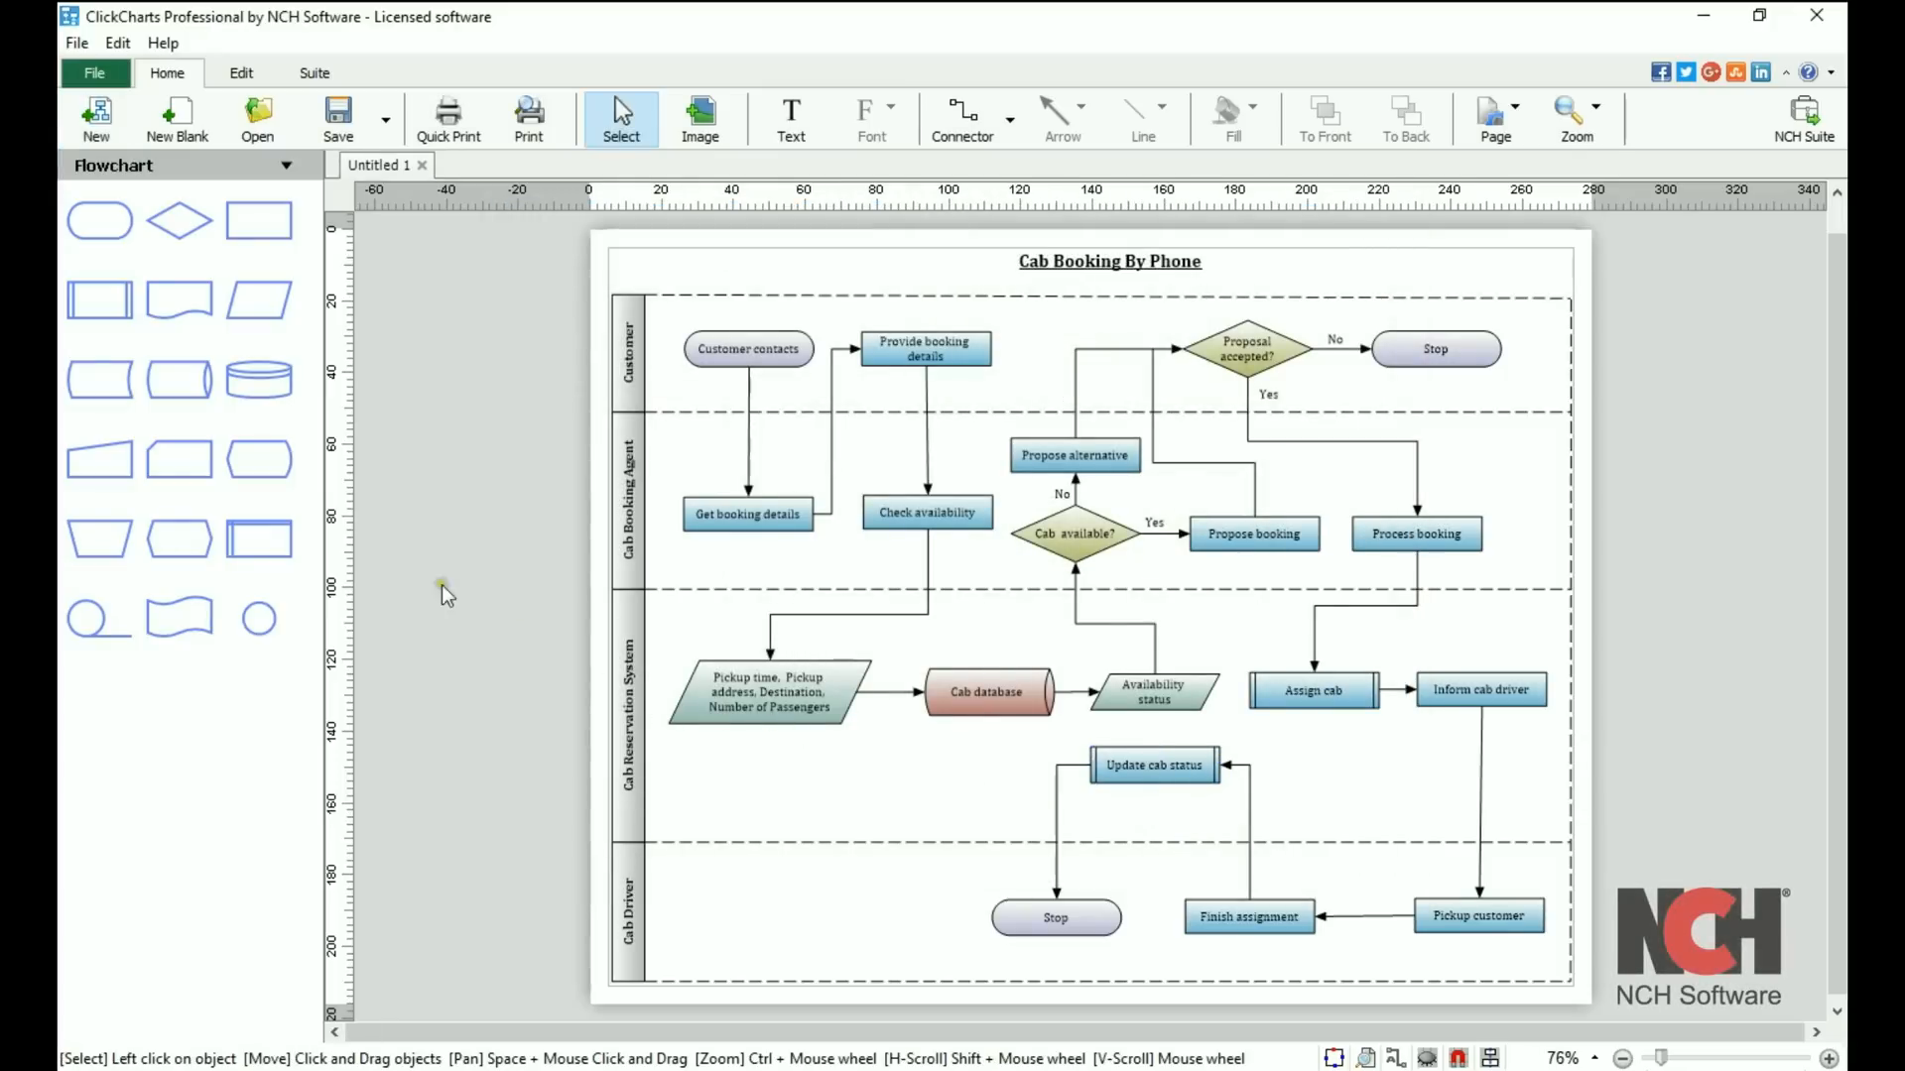
mouse_move(179, 460)
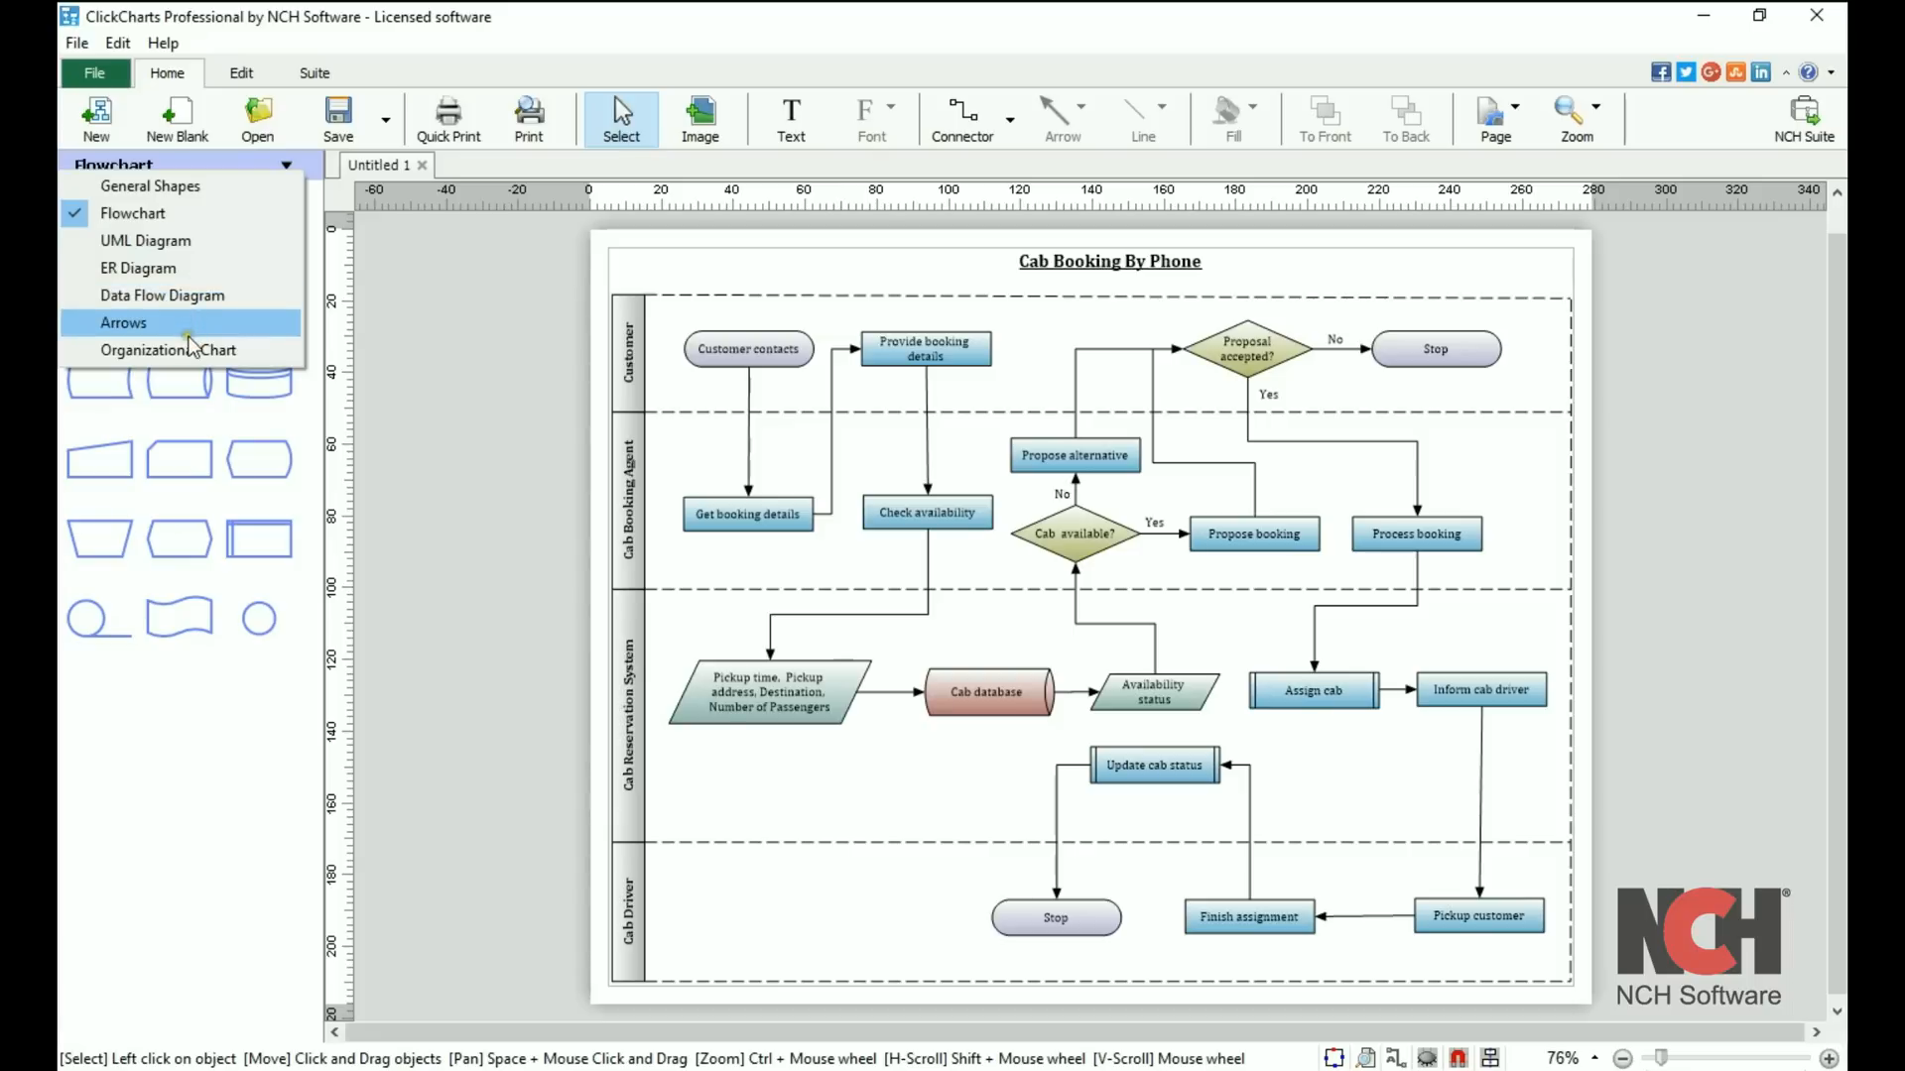
- Switch the left symbol panel from Flowchart shapes to General Shapes
click(149, 187)
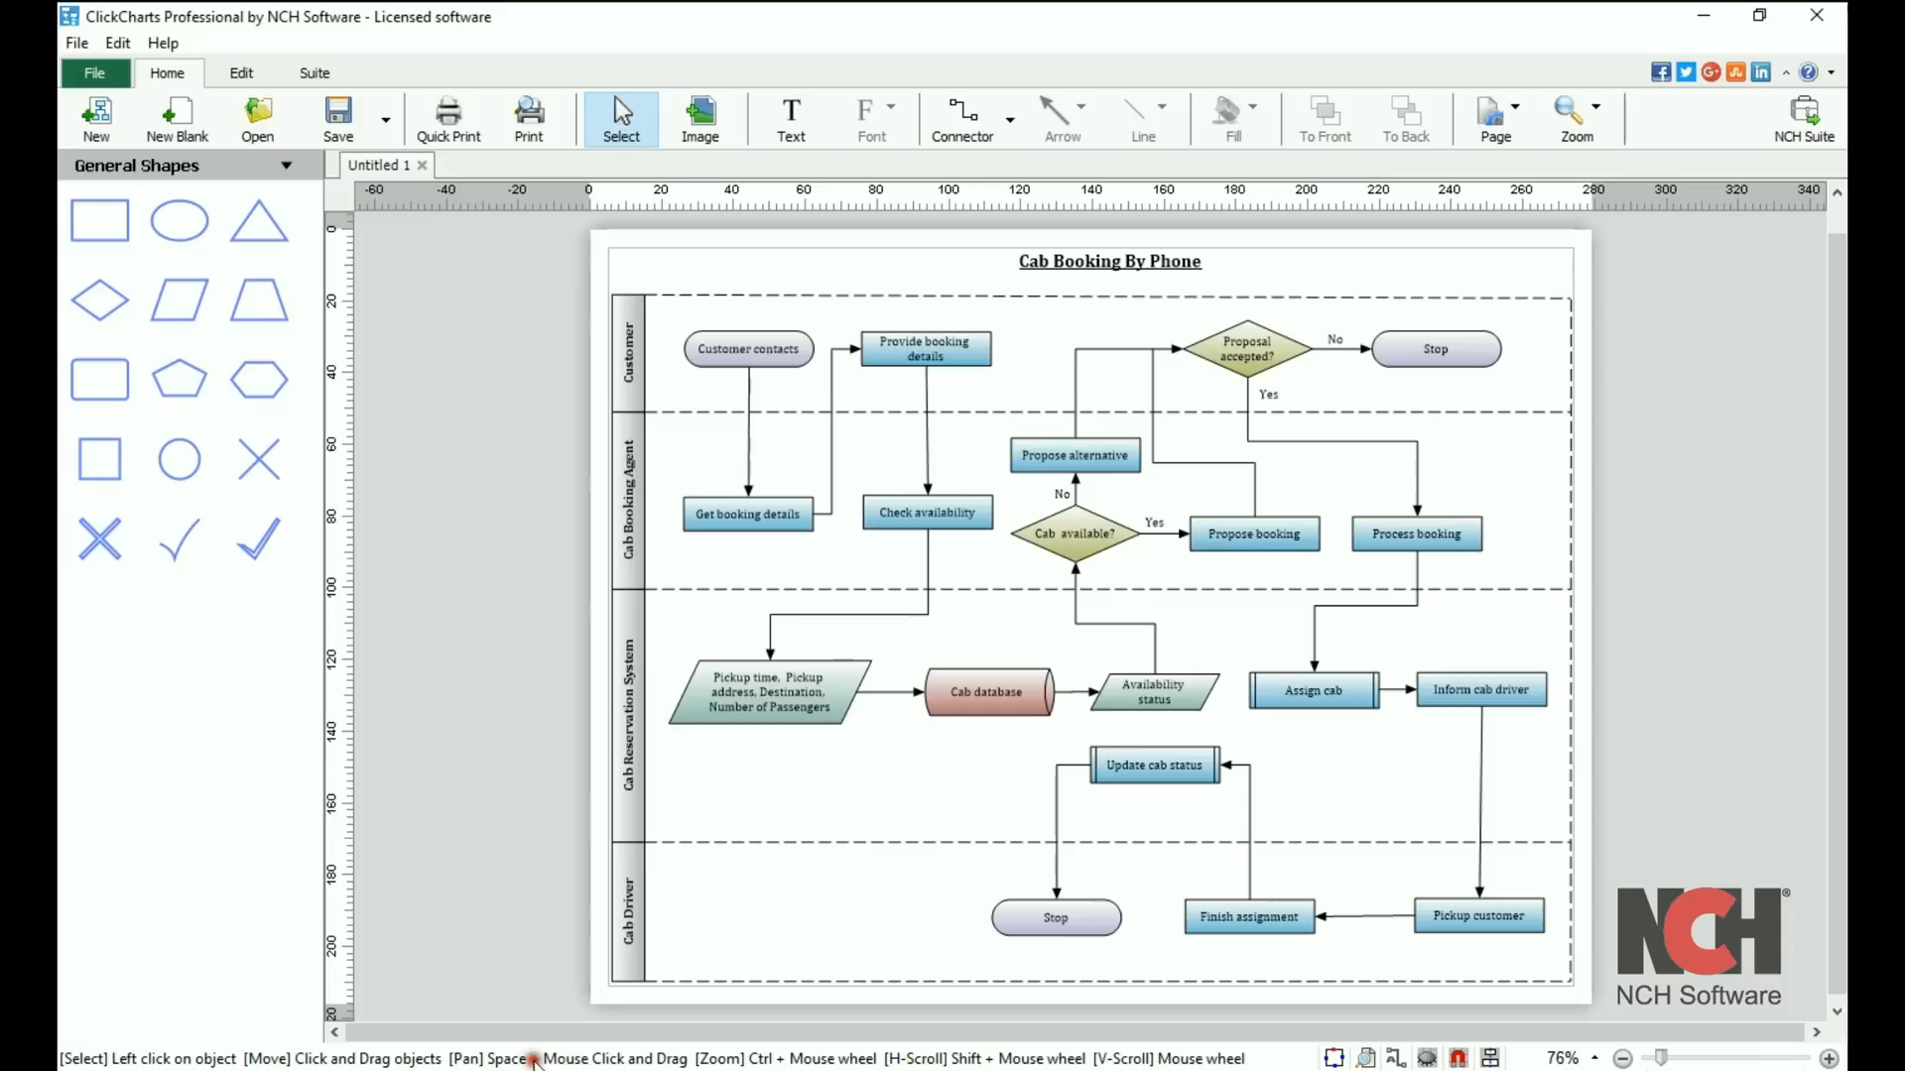
mouse_move(1131, 1055)
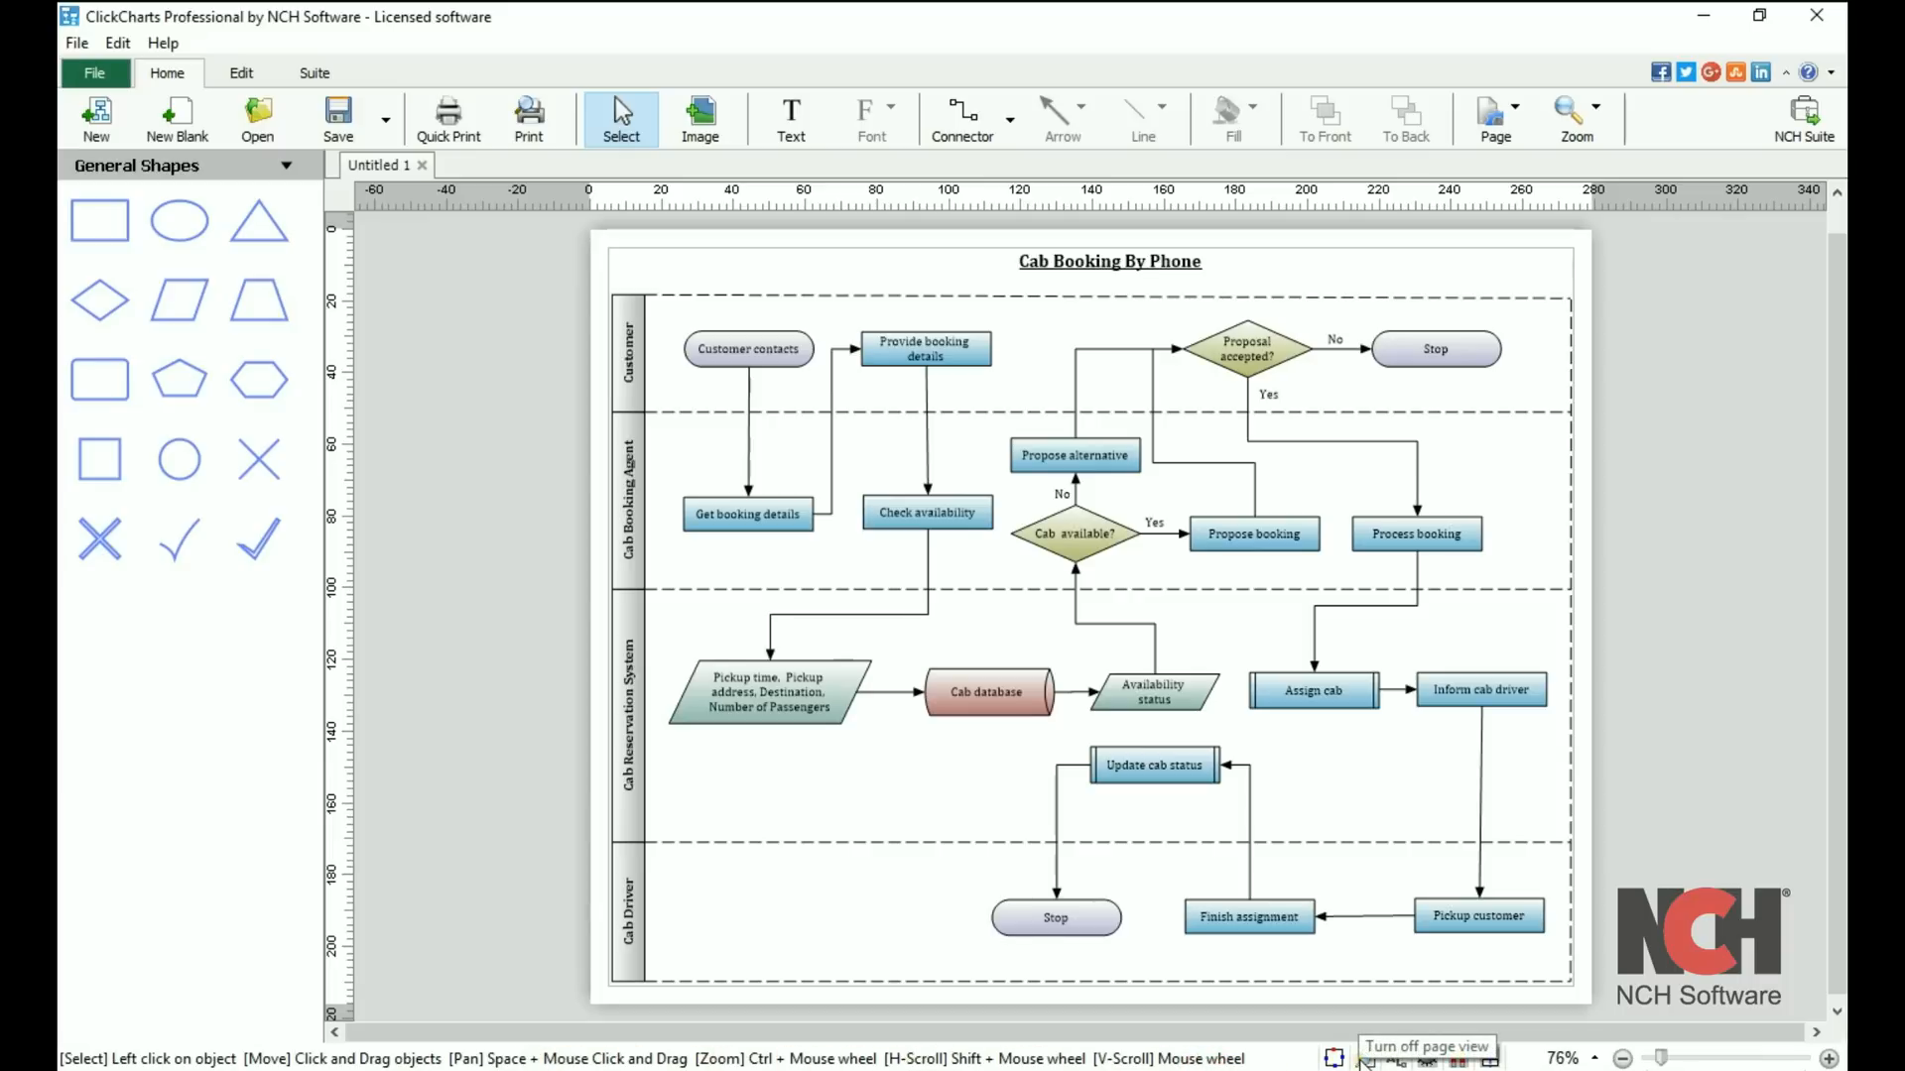
mouse_move(1392, 1056)
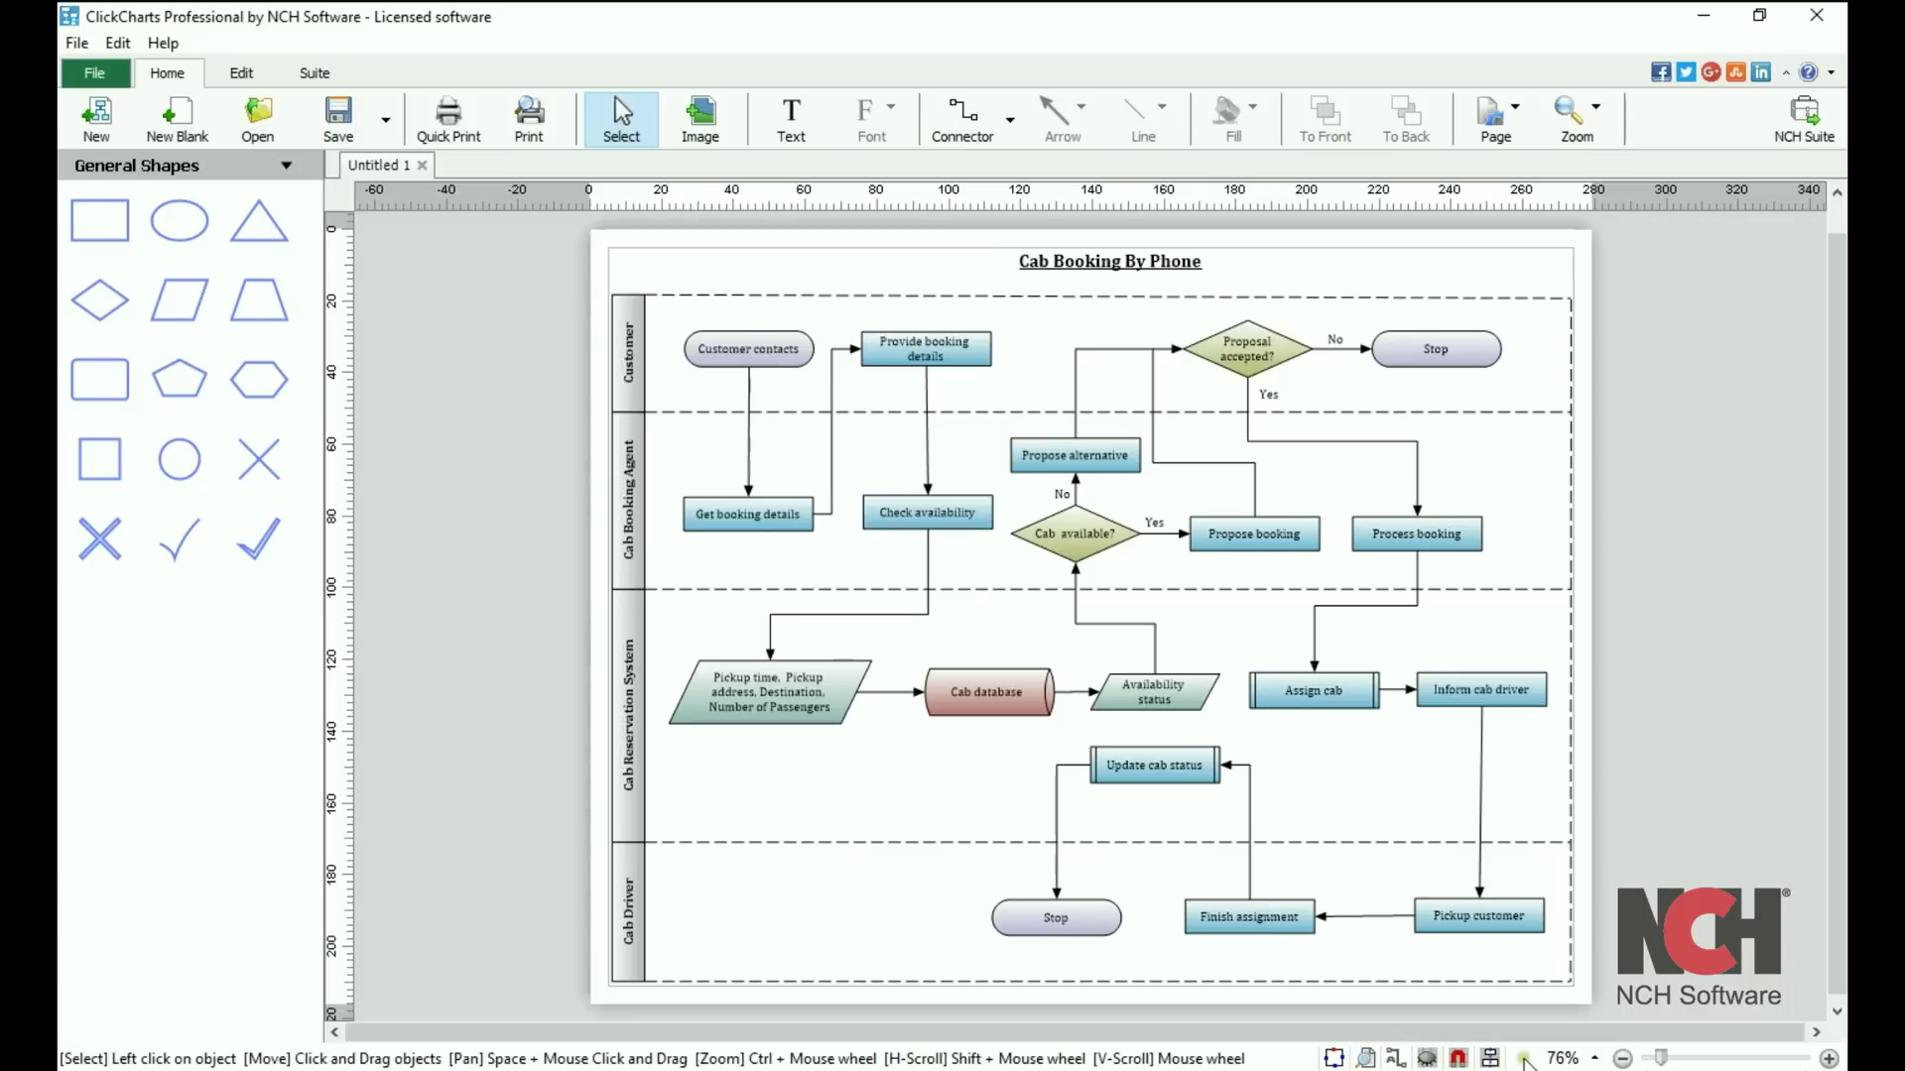
mouse_move(1519, 1059)
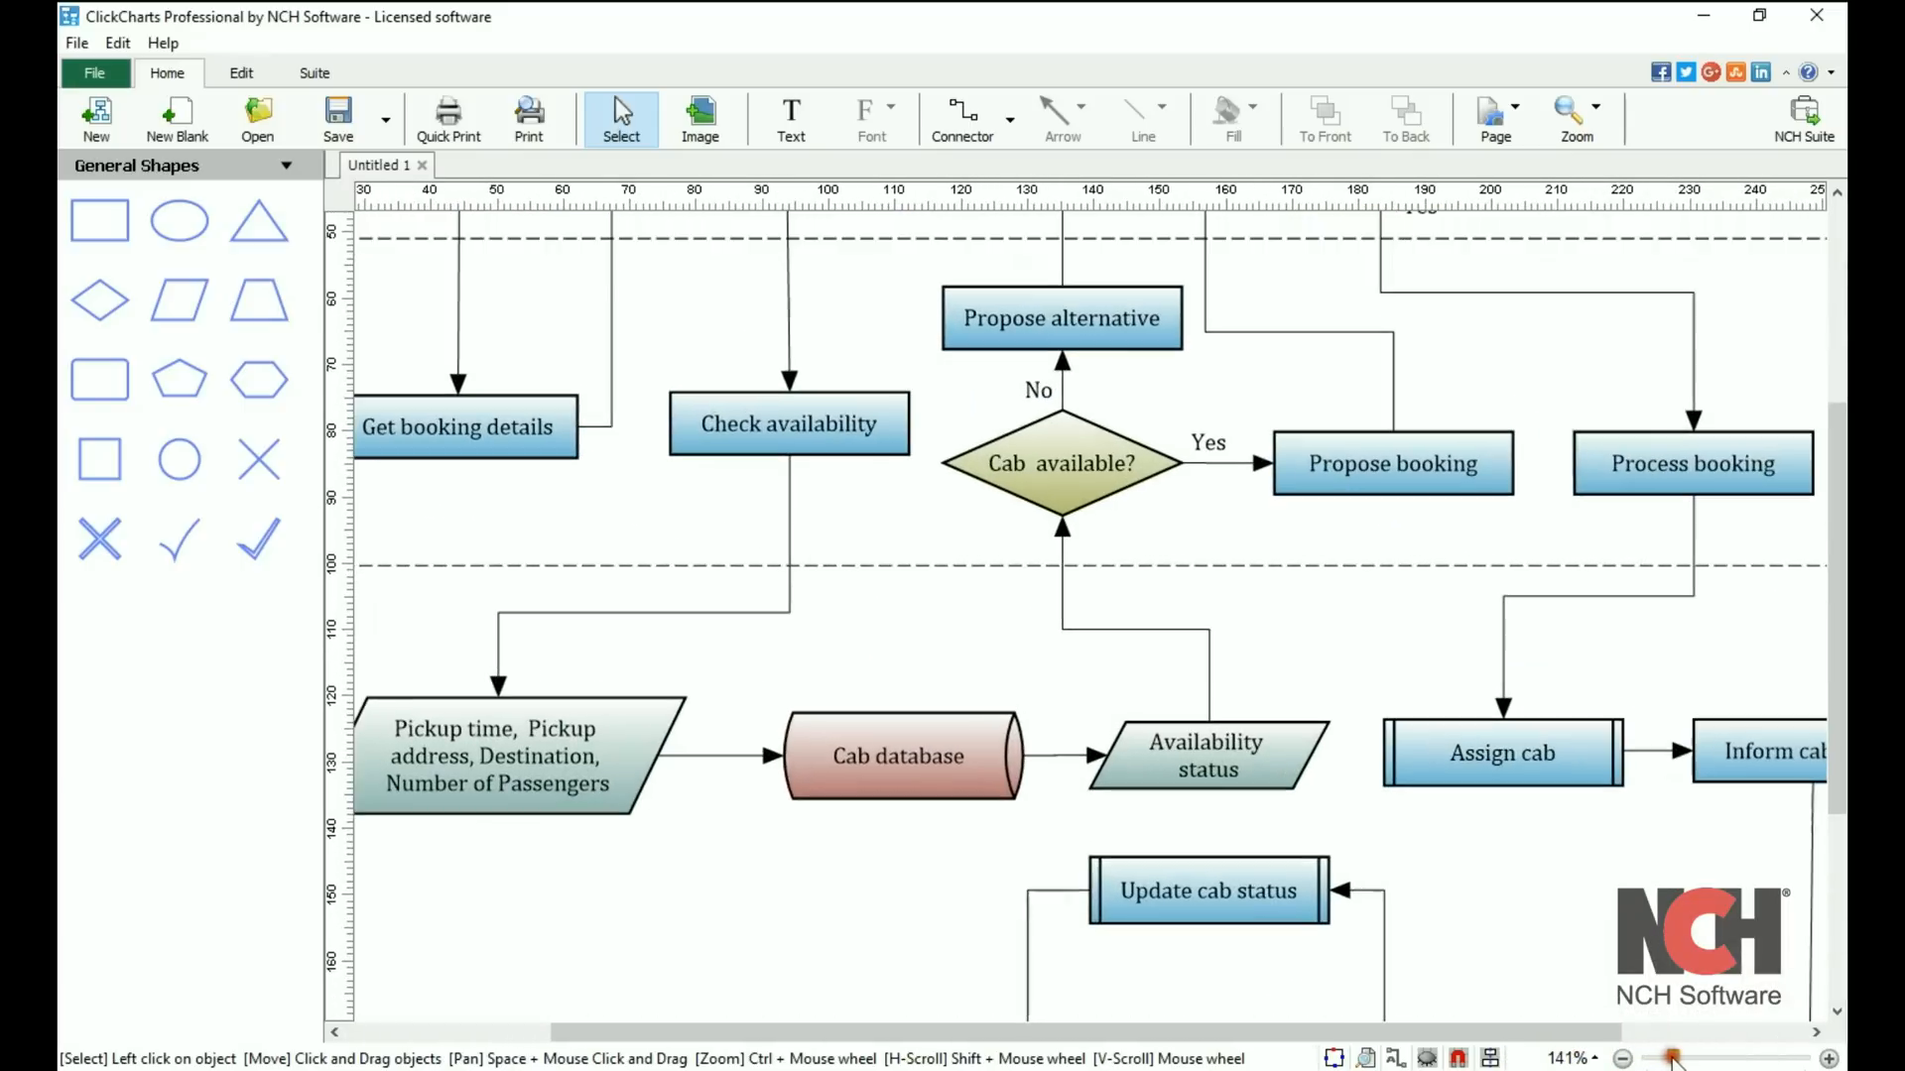
- Zoom the diagram to 186% and scroll sideways to the Cab available decision
click(1629, 1057)
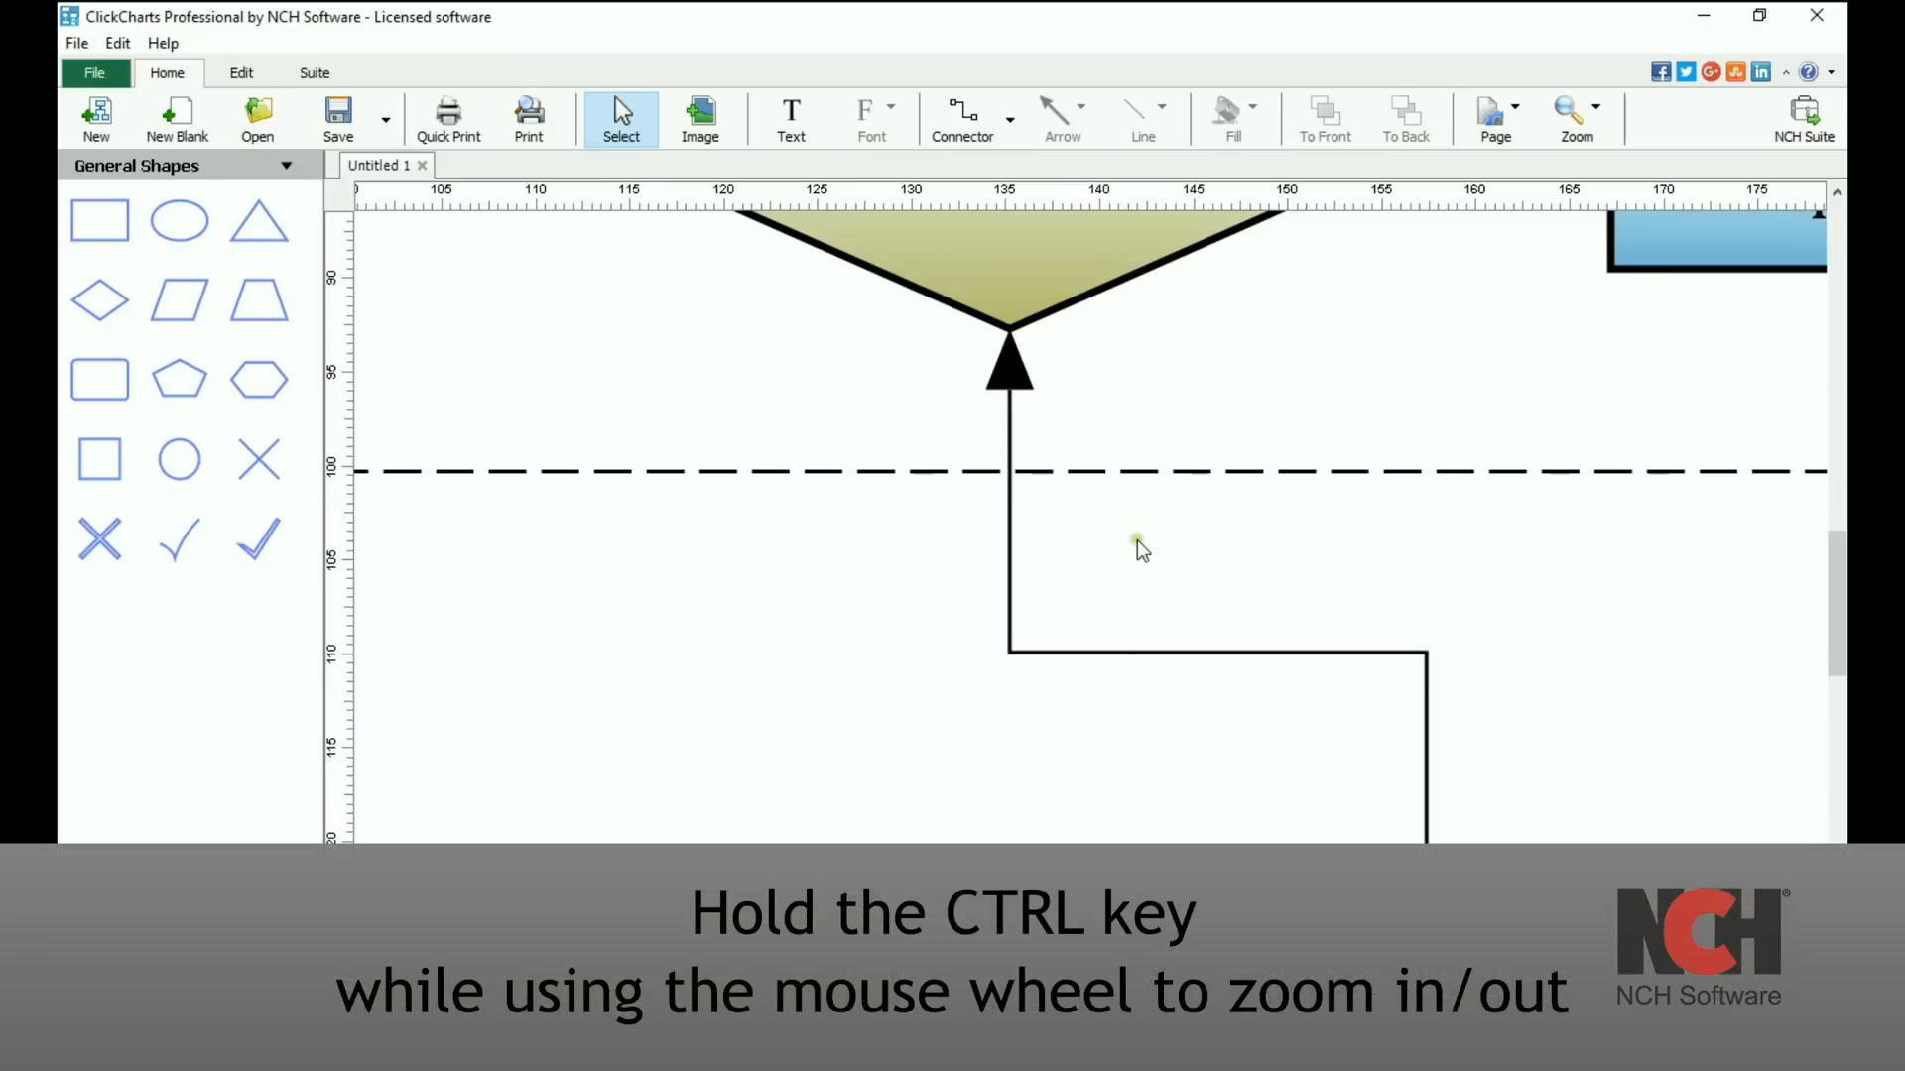
scroll(down, 3)
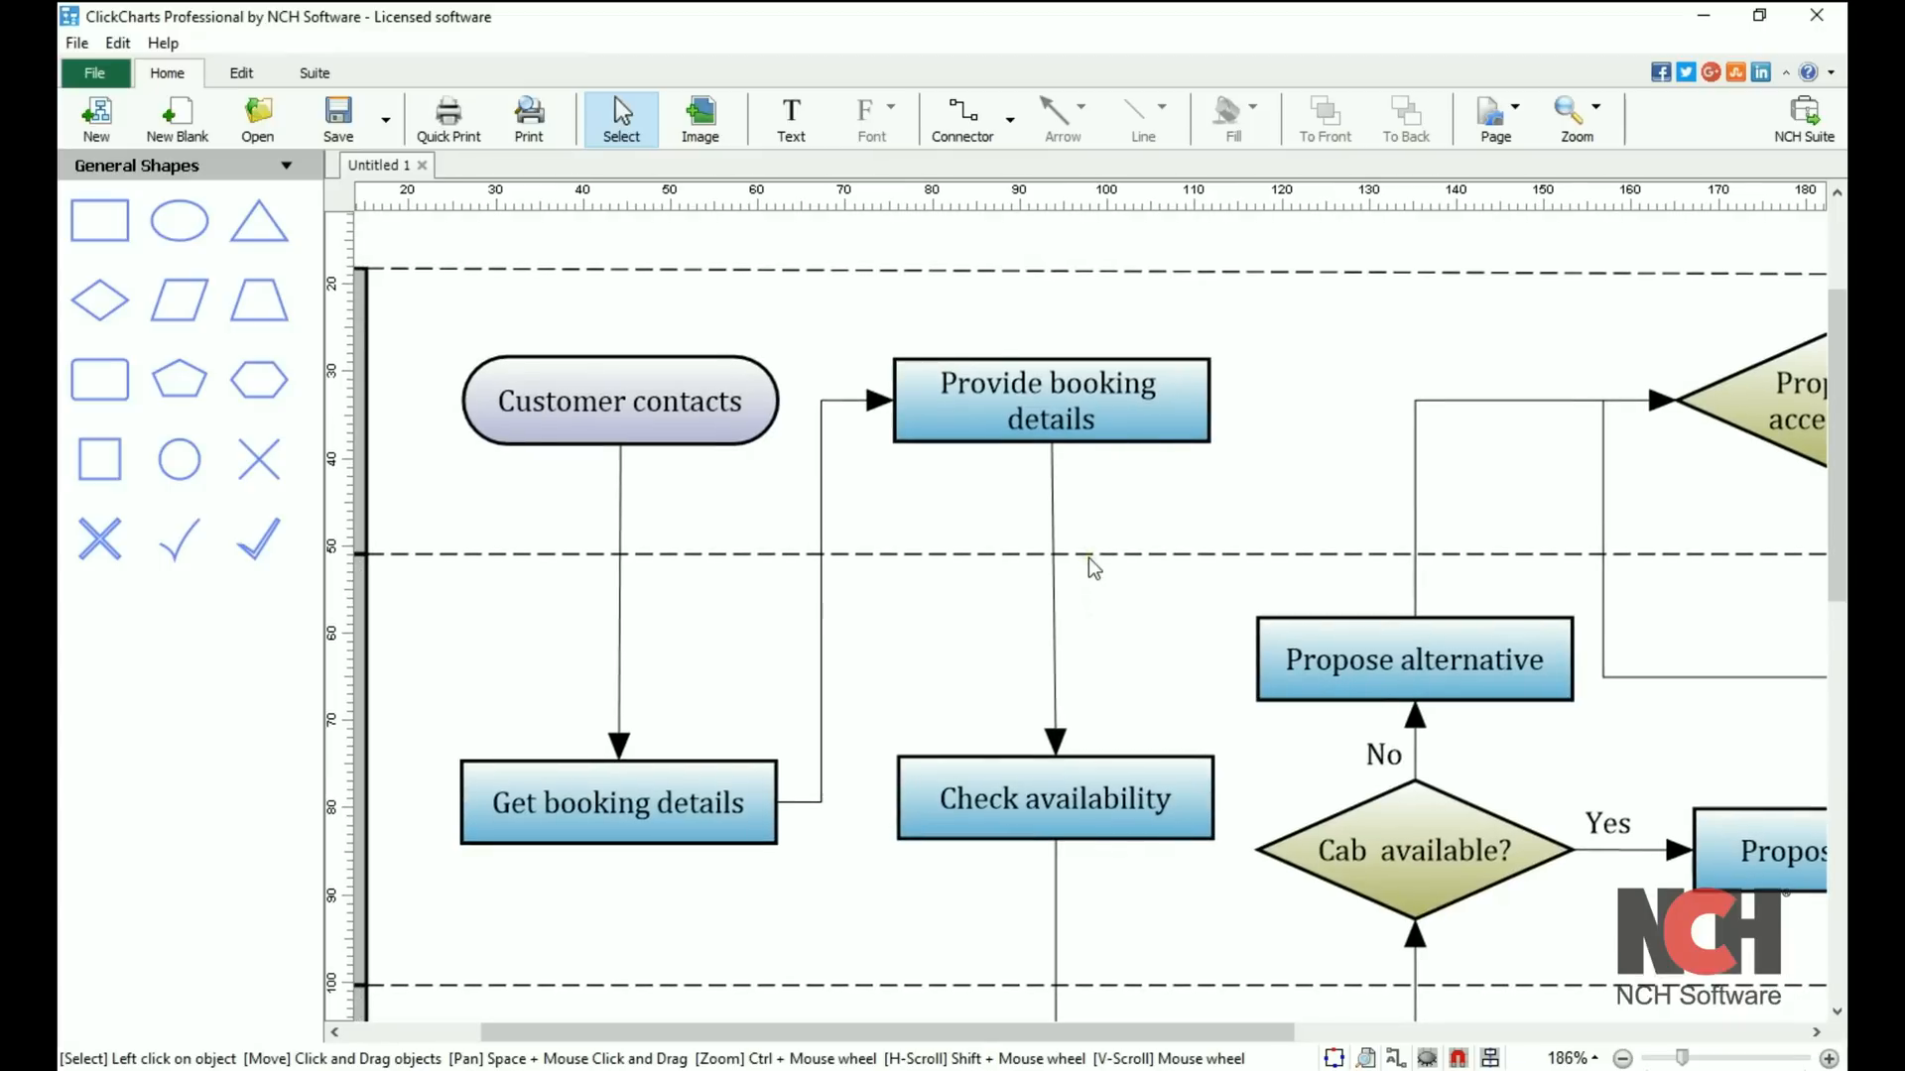
scroll(down, 3)
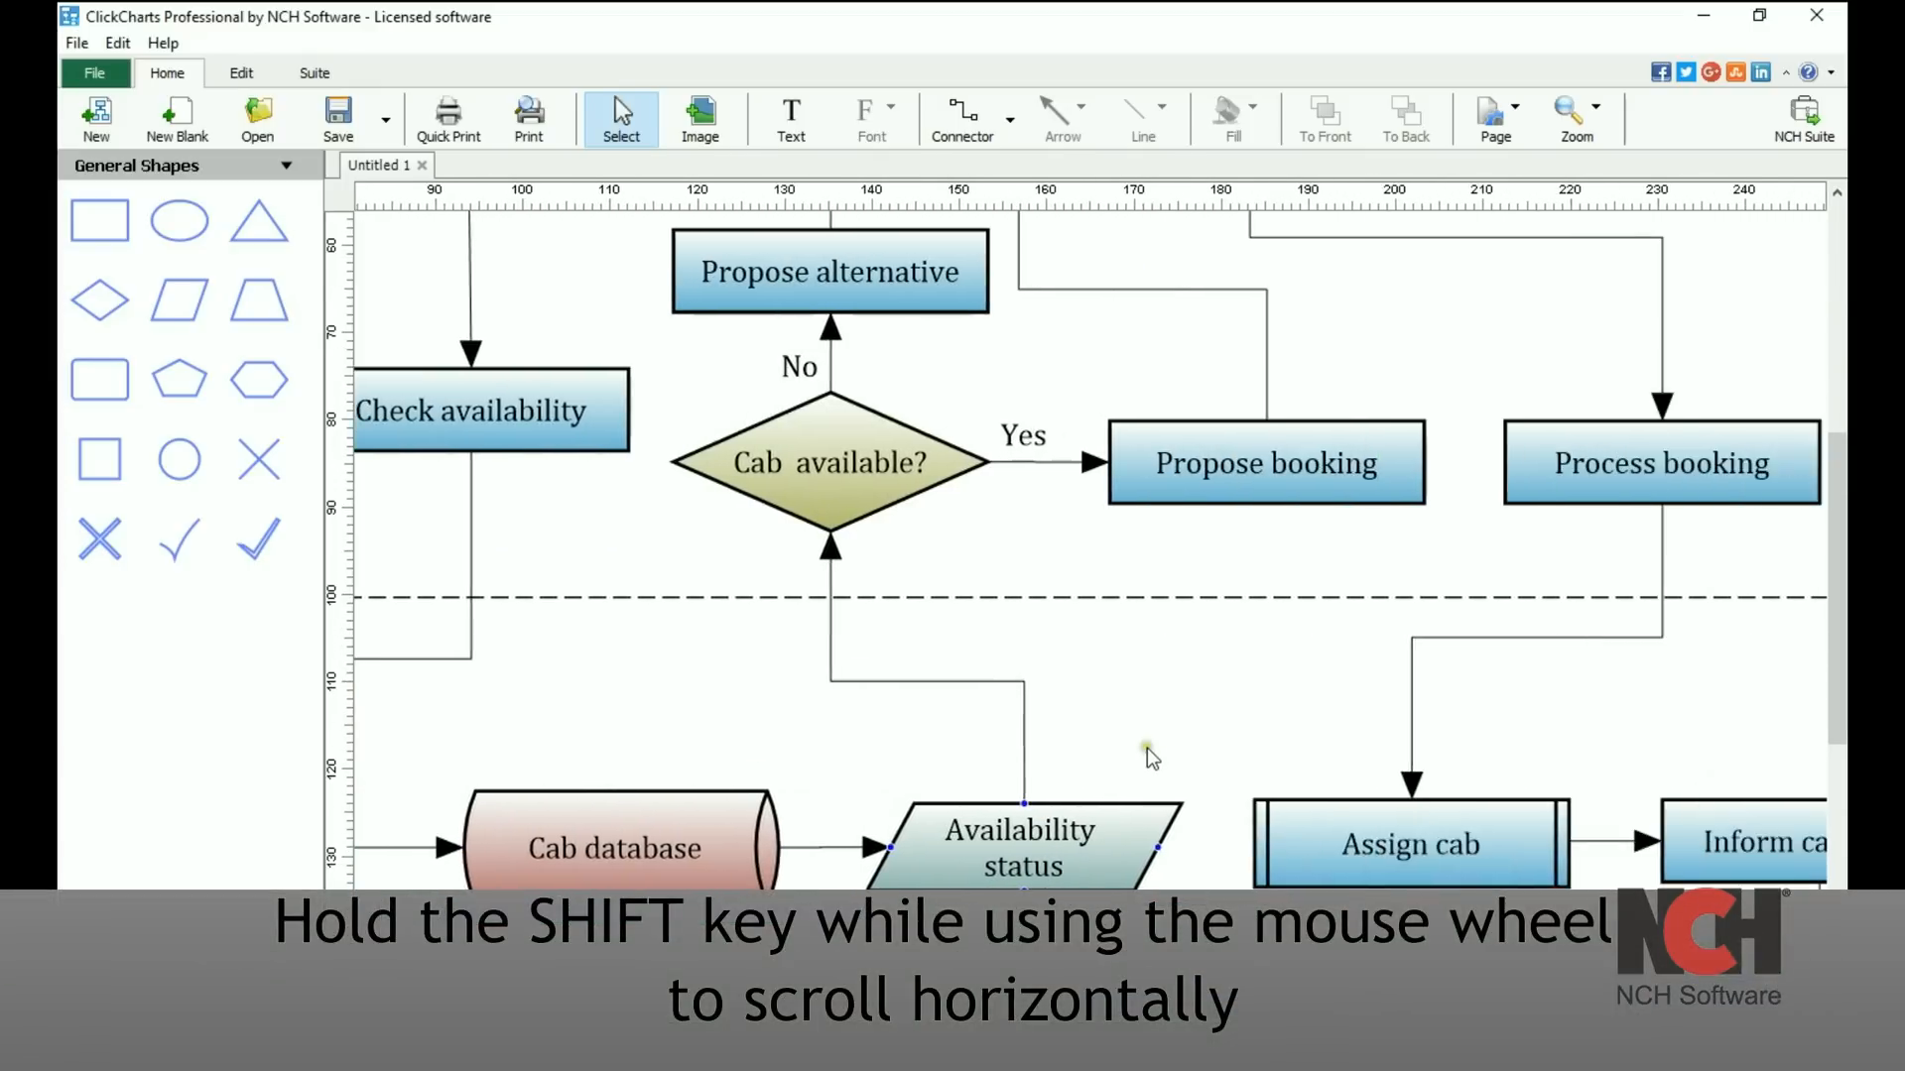
scroll(right, 3)
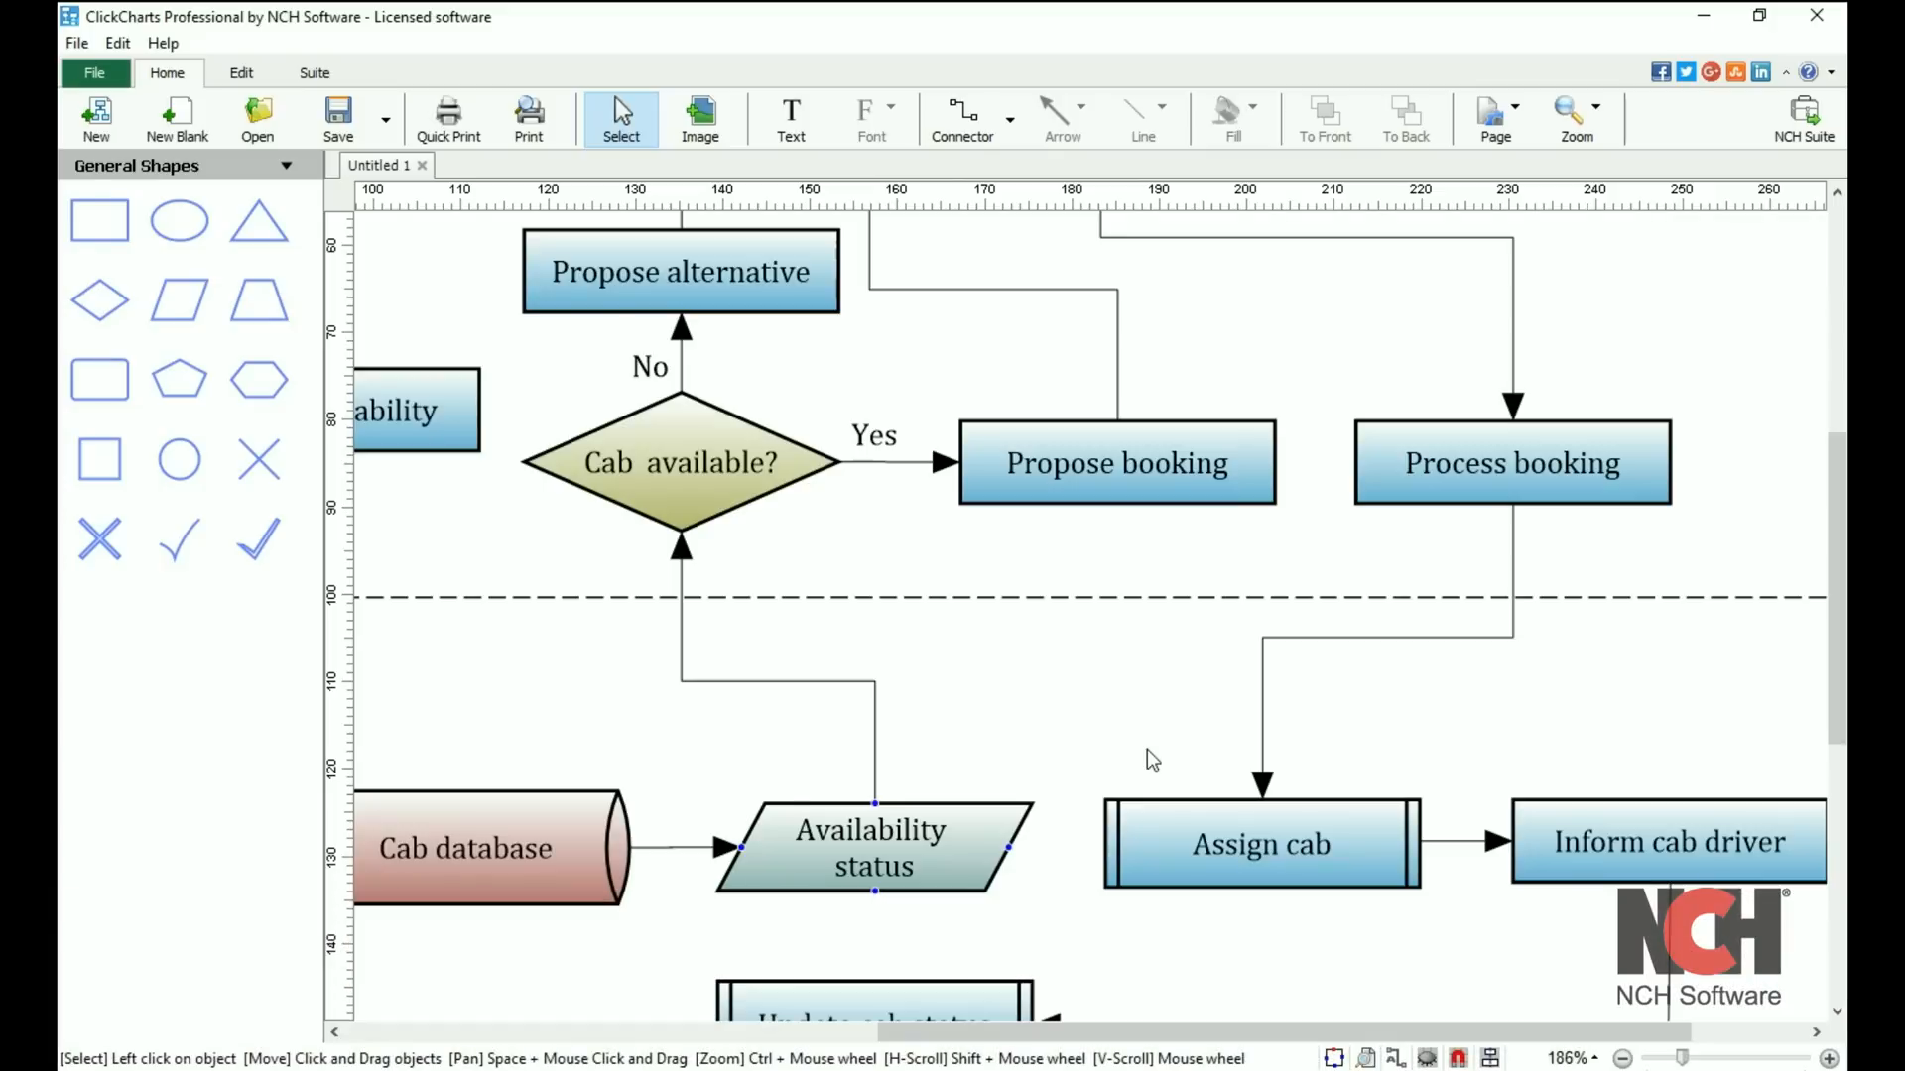
mouse_move(109, 136)
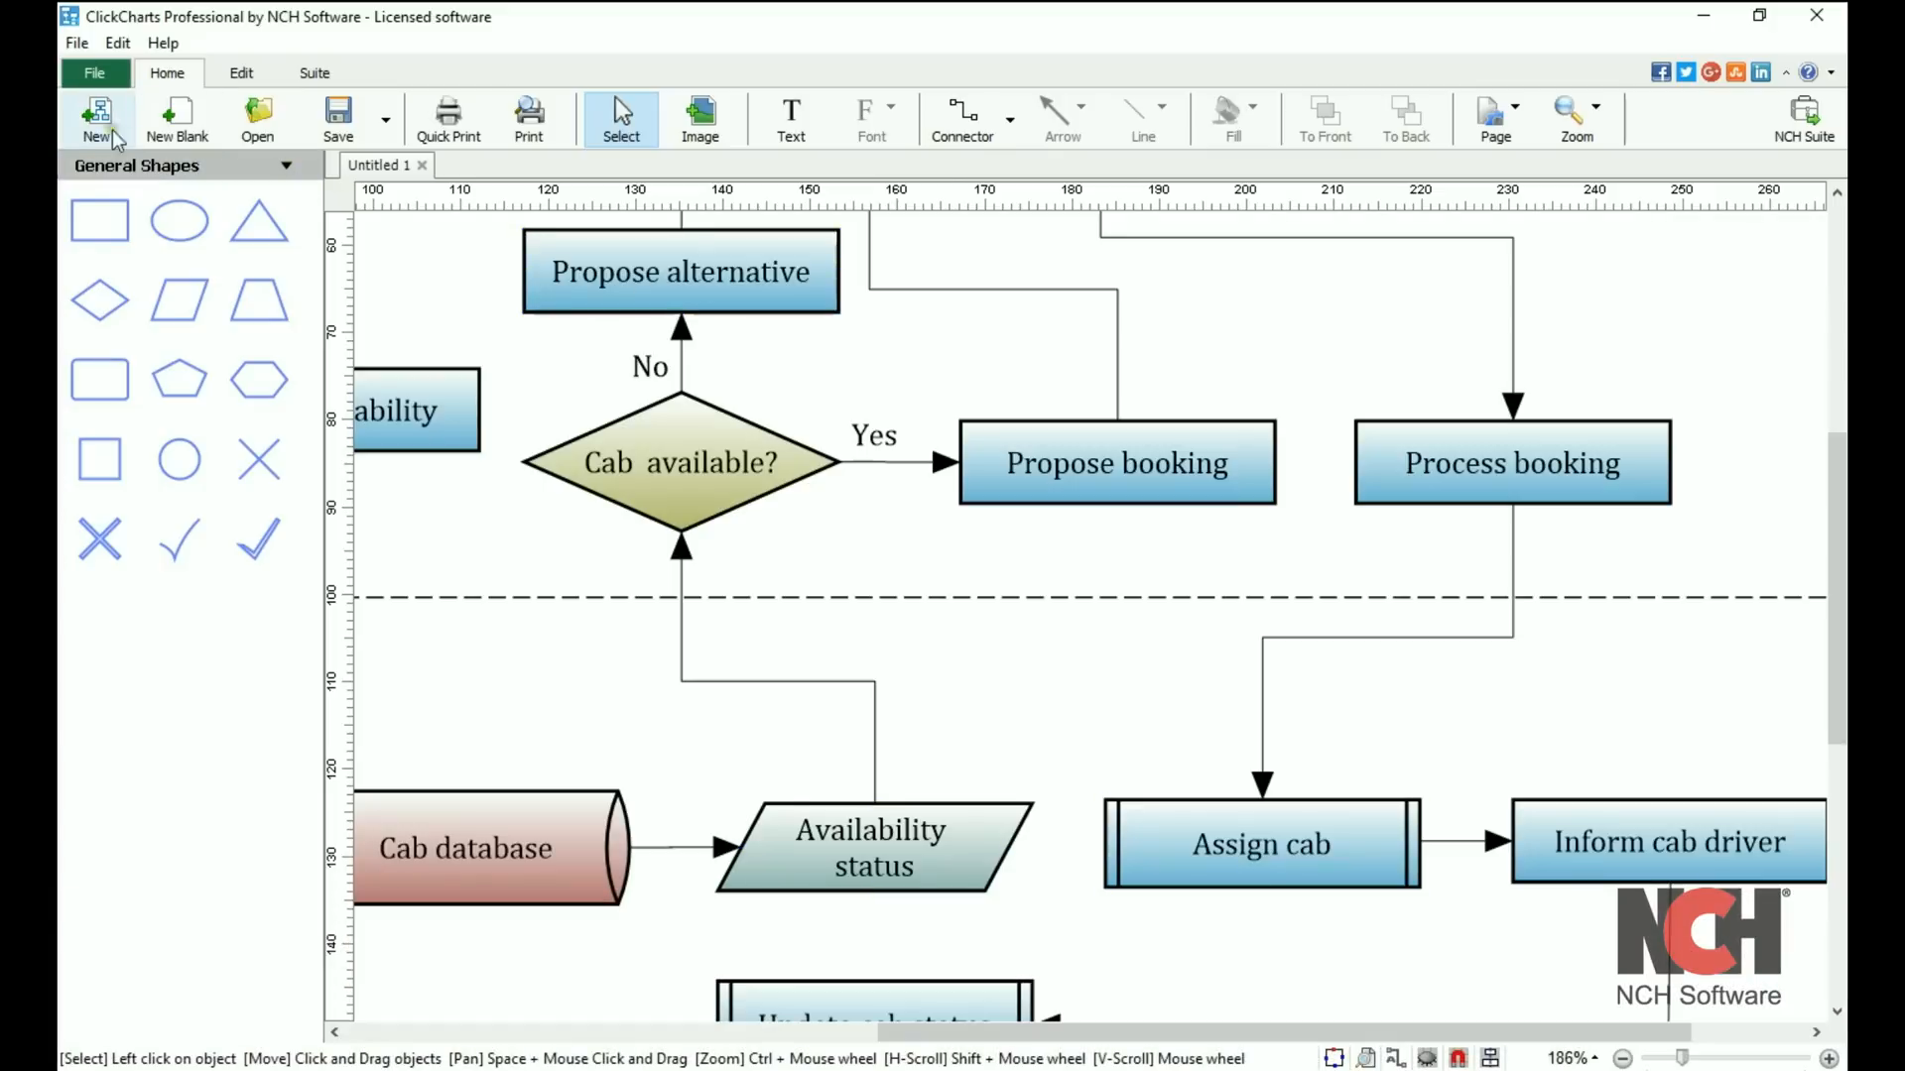
mouse_move(176, 119)
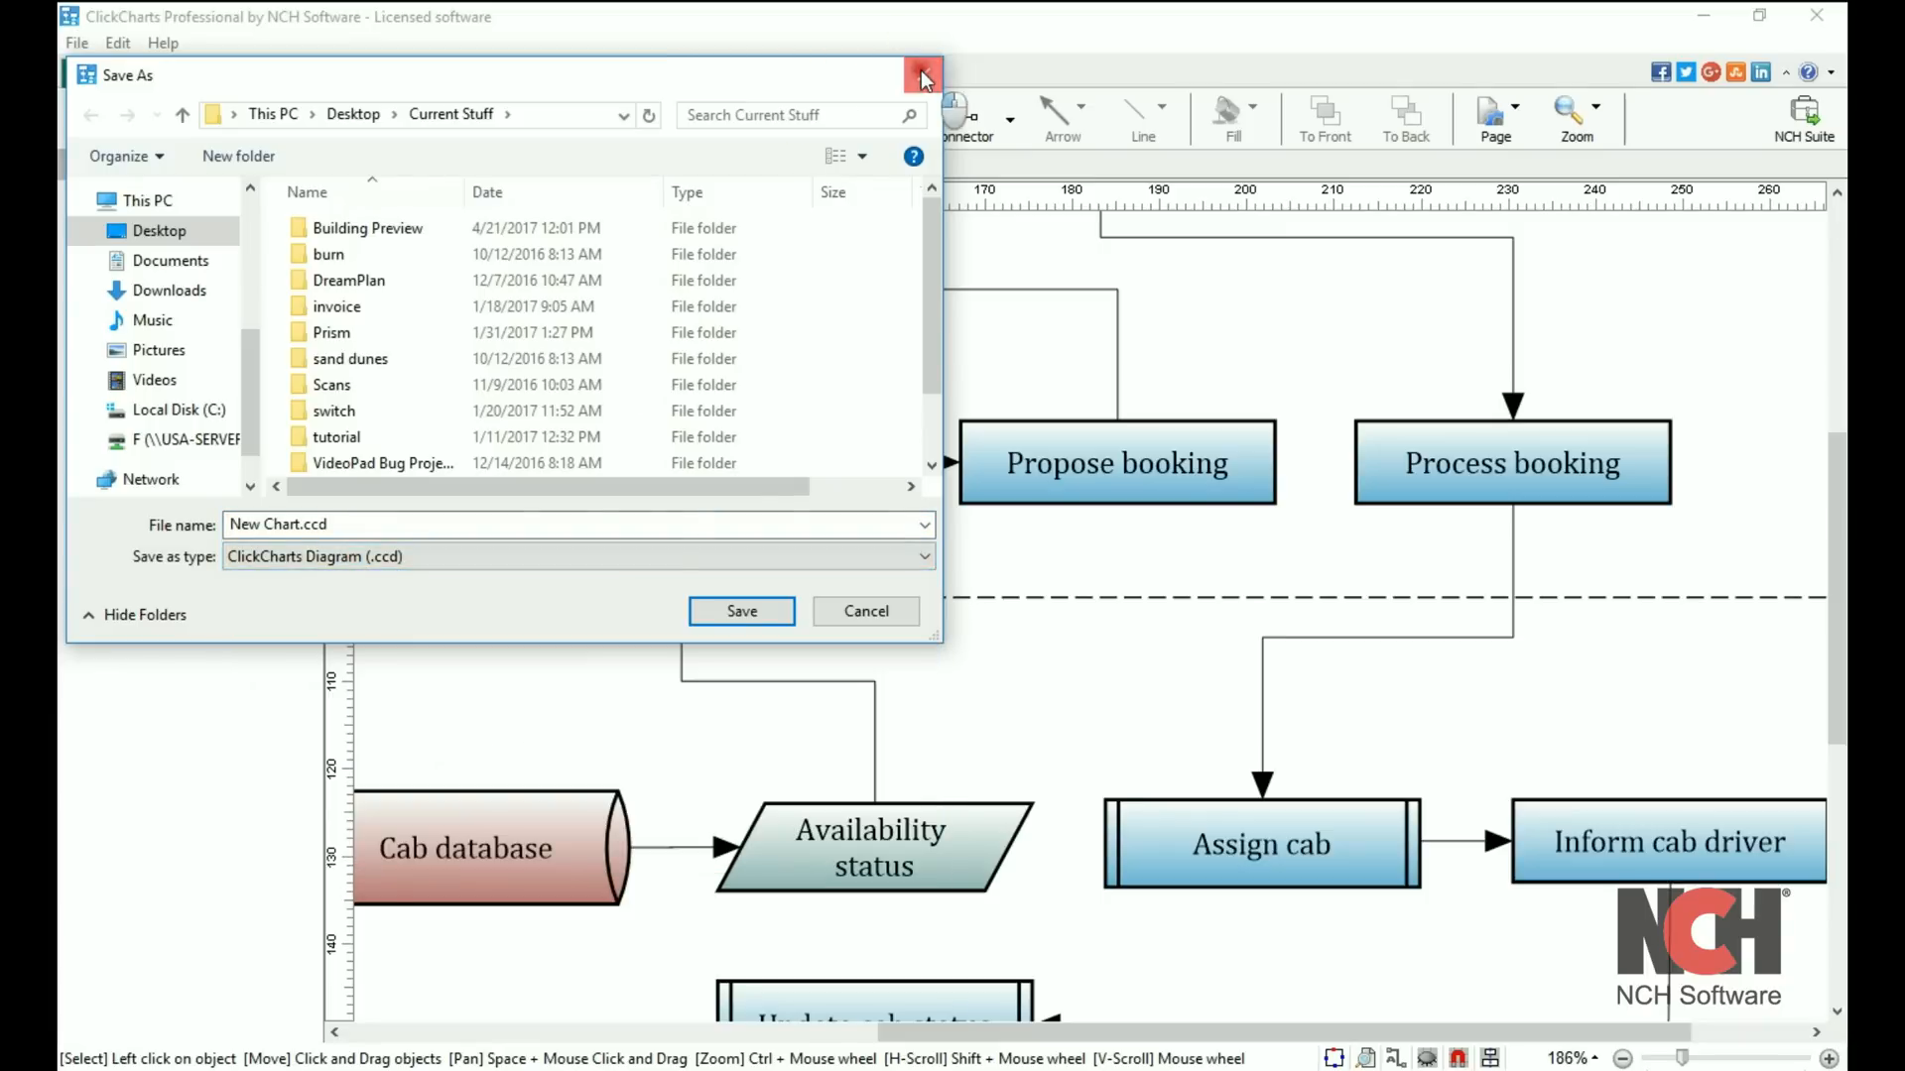
click(916, 77)
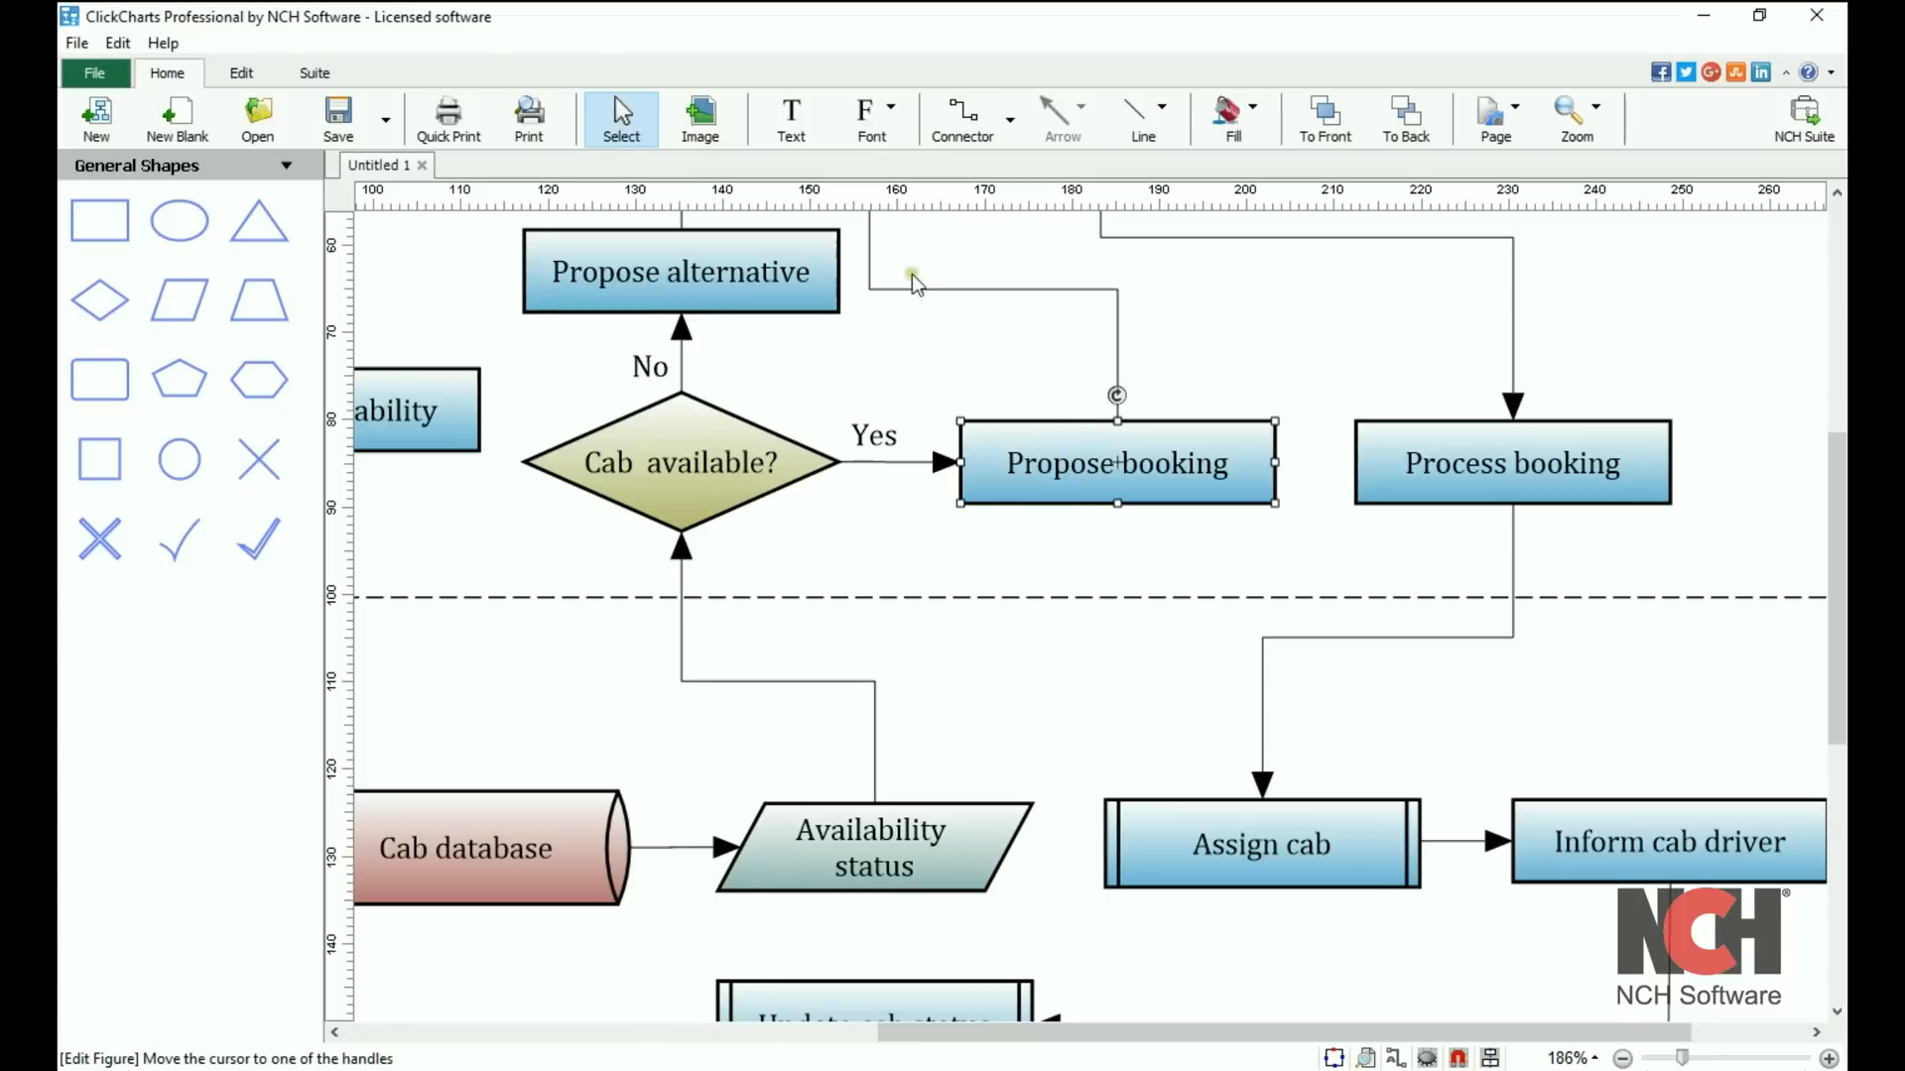
- Add Propose alternative to the selection and look over the font and line style options
click(682, 271)
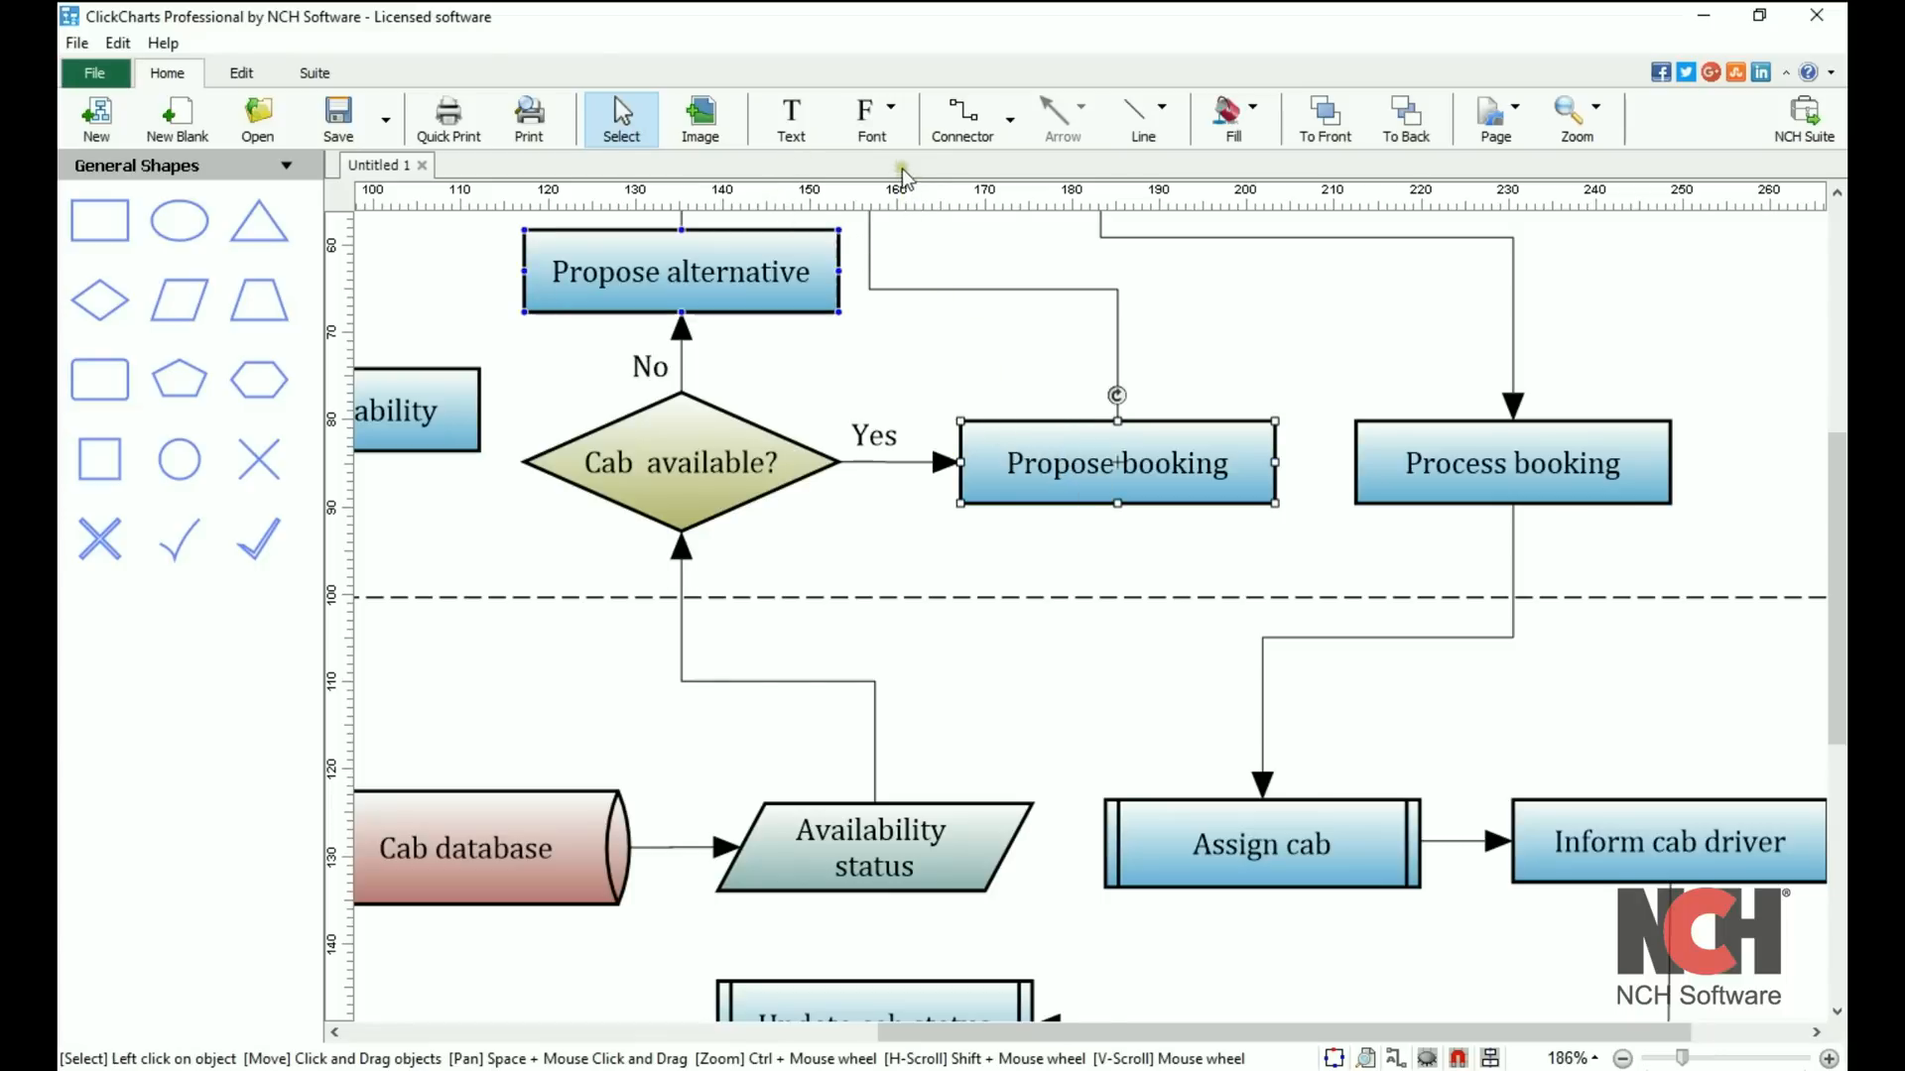
mouse_move(924, 164)
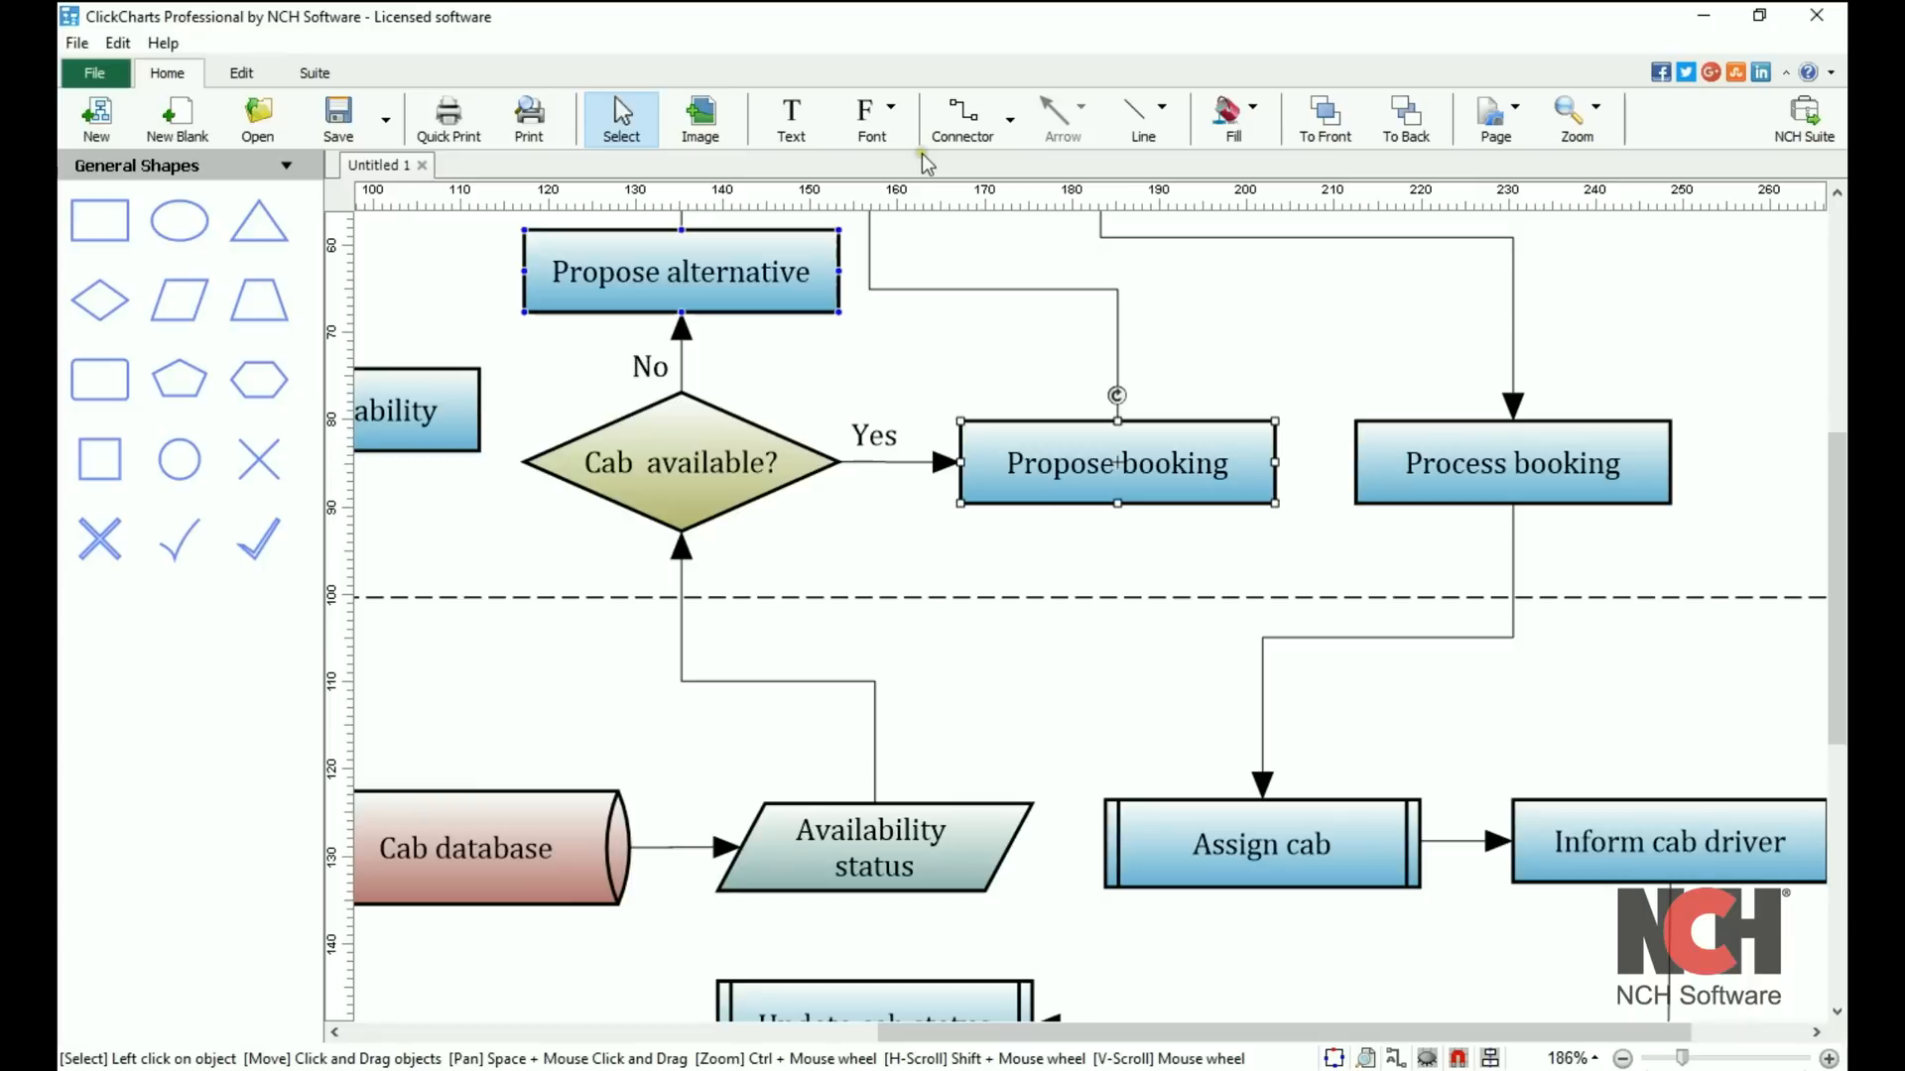
mouse_move(908, 142)
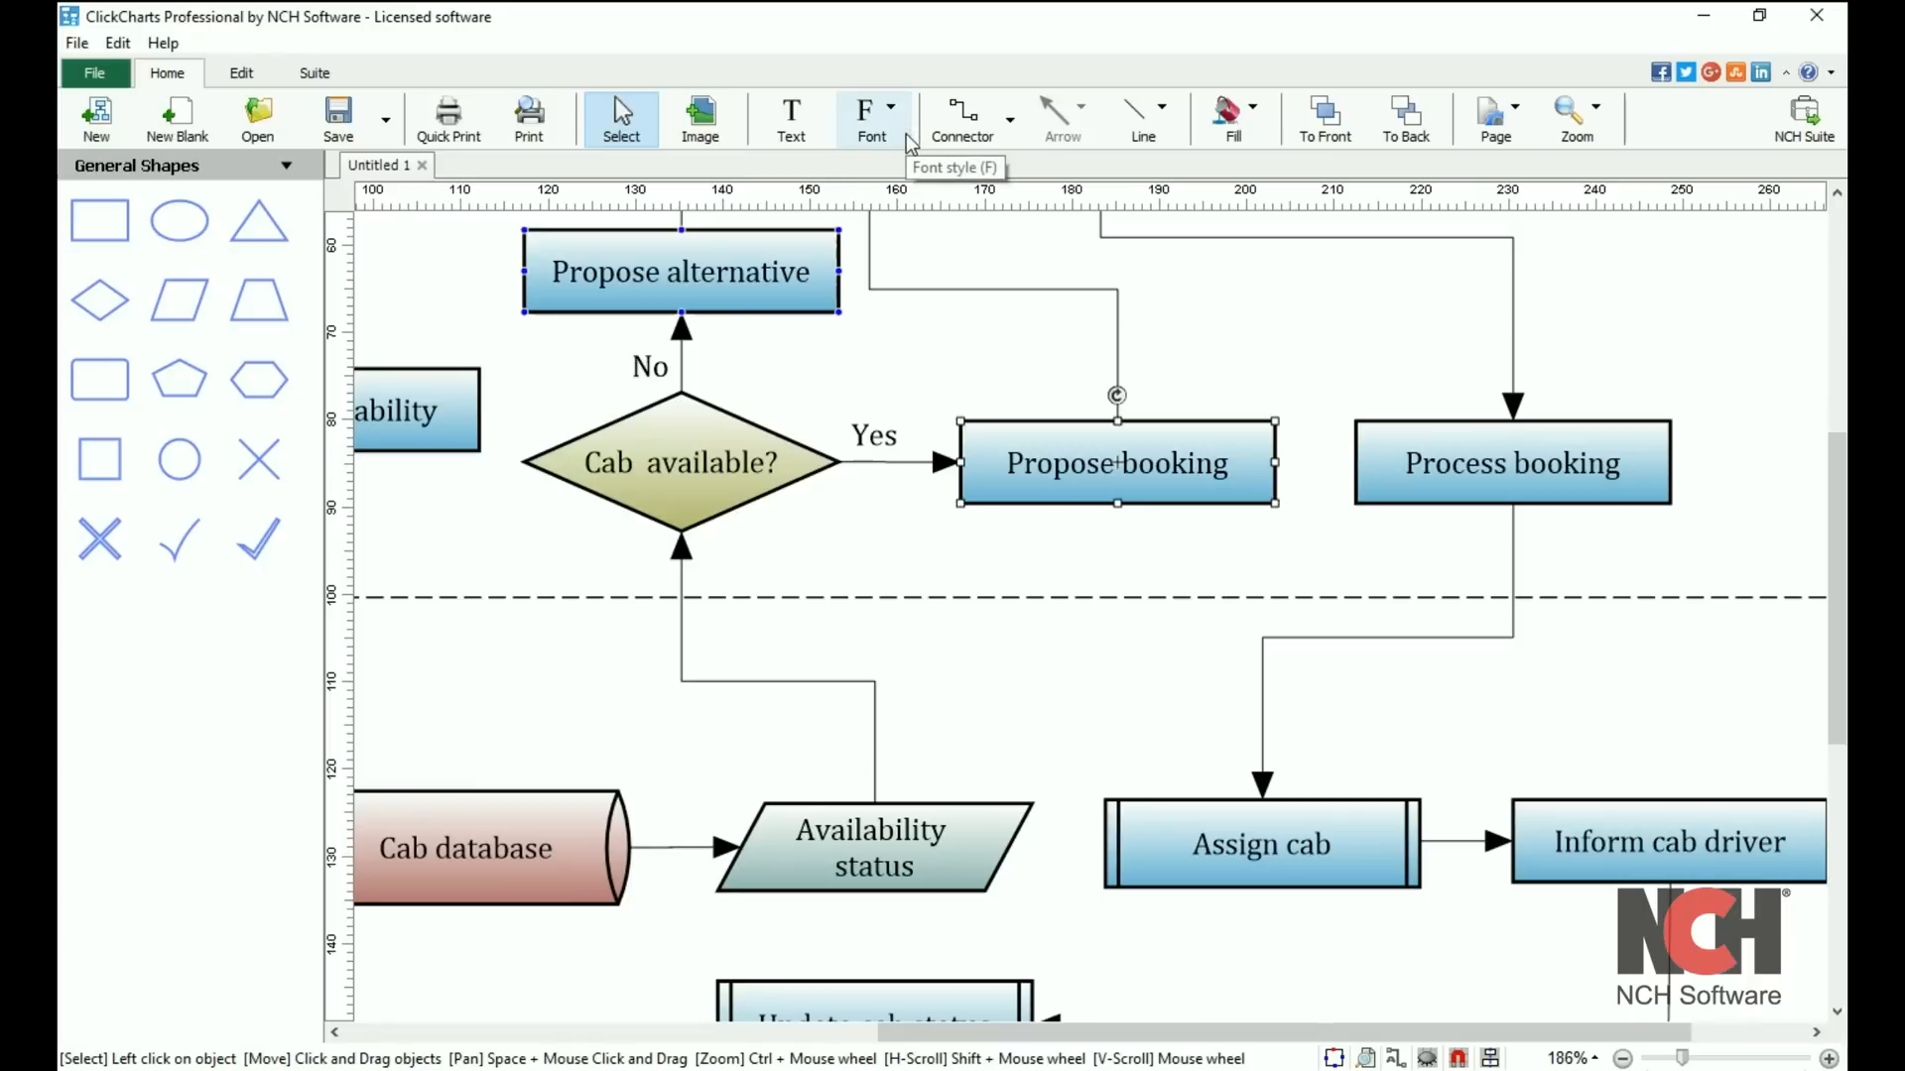
click(889, 107)
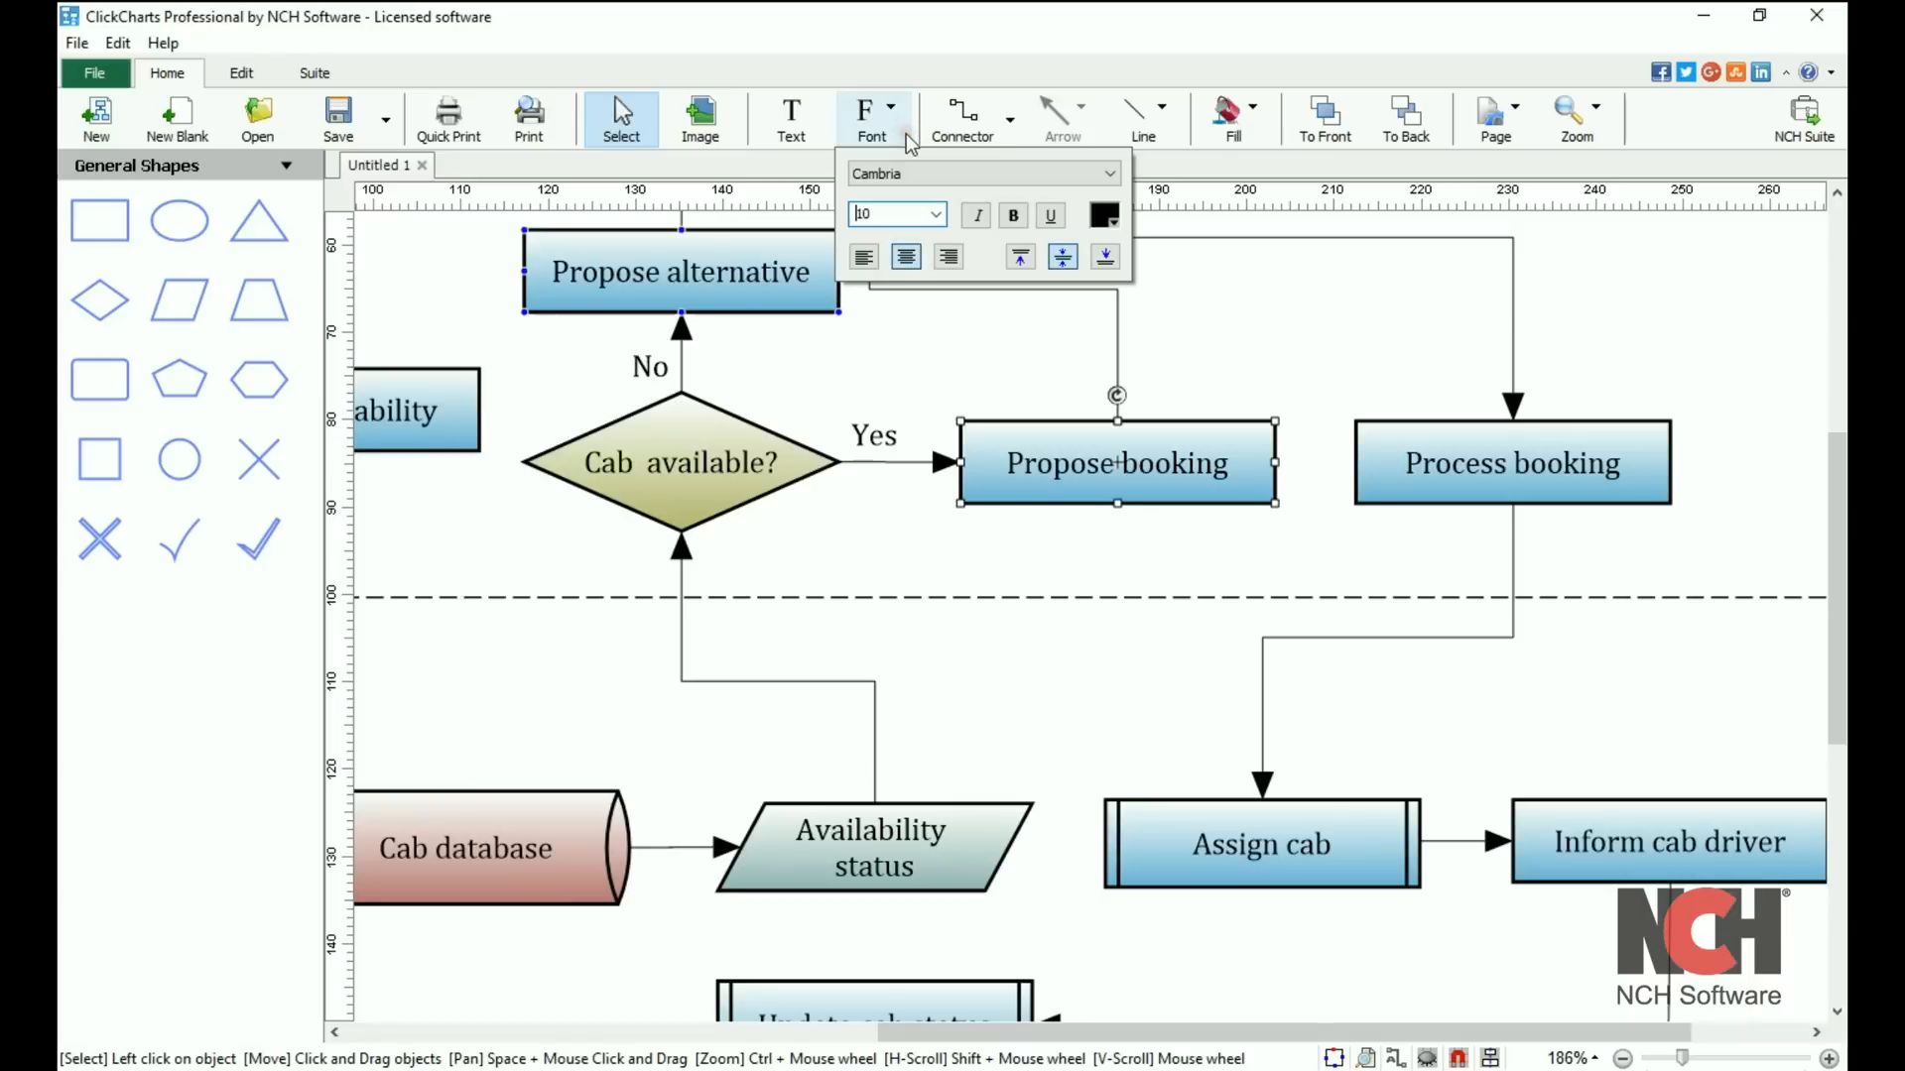
click(1167, 107)
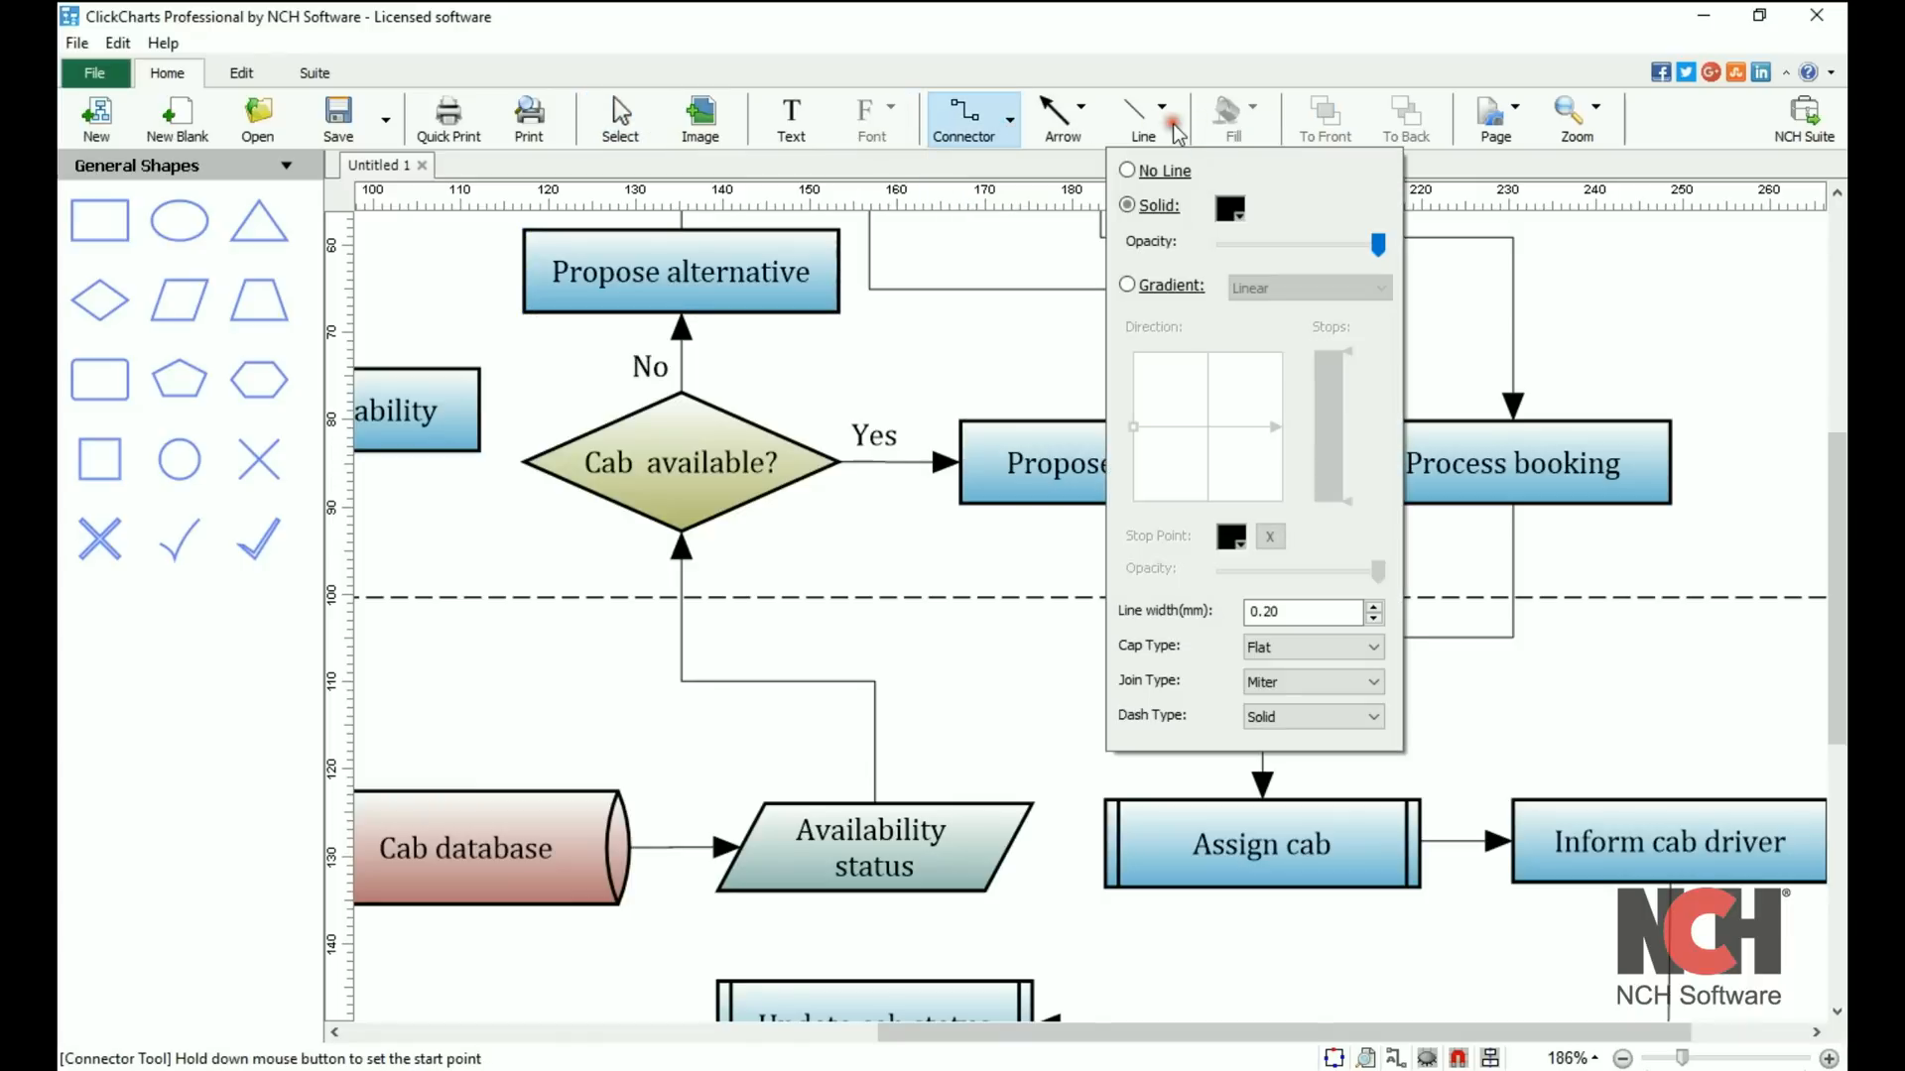
click(1164, 106)
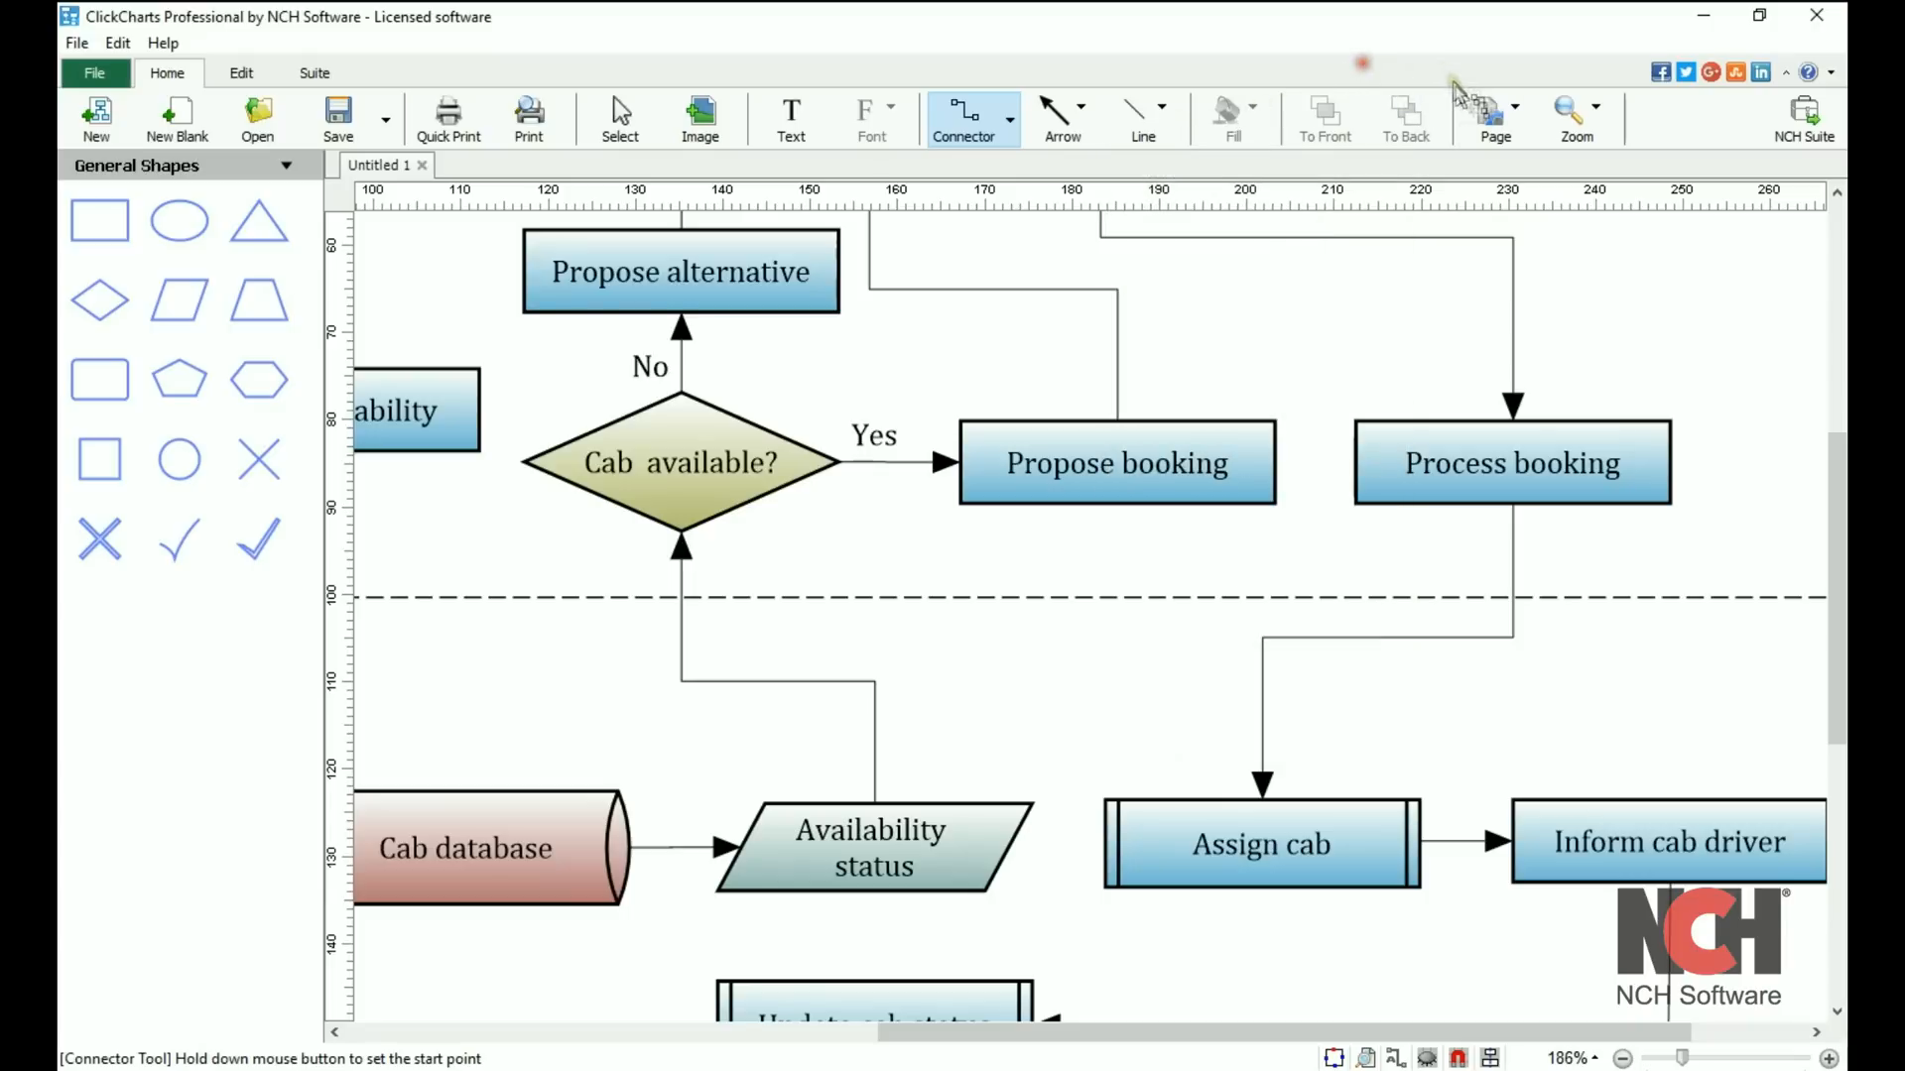
click(1495, 112)
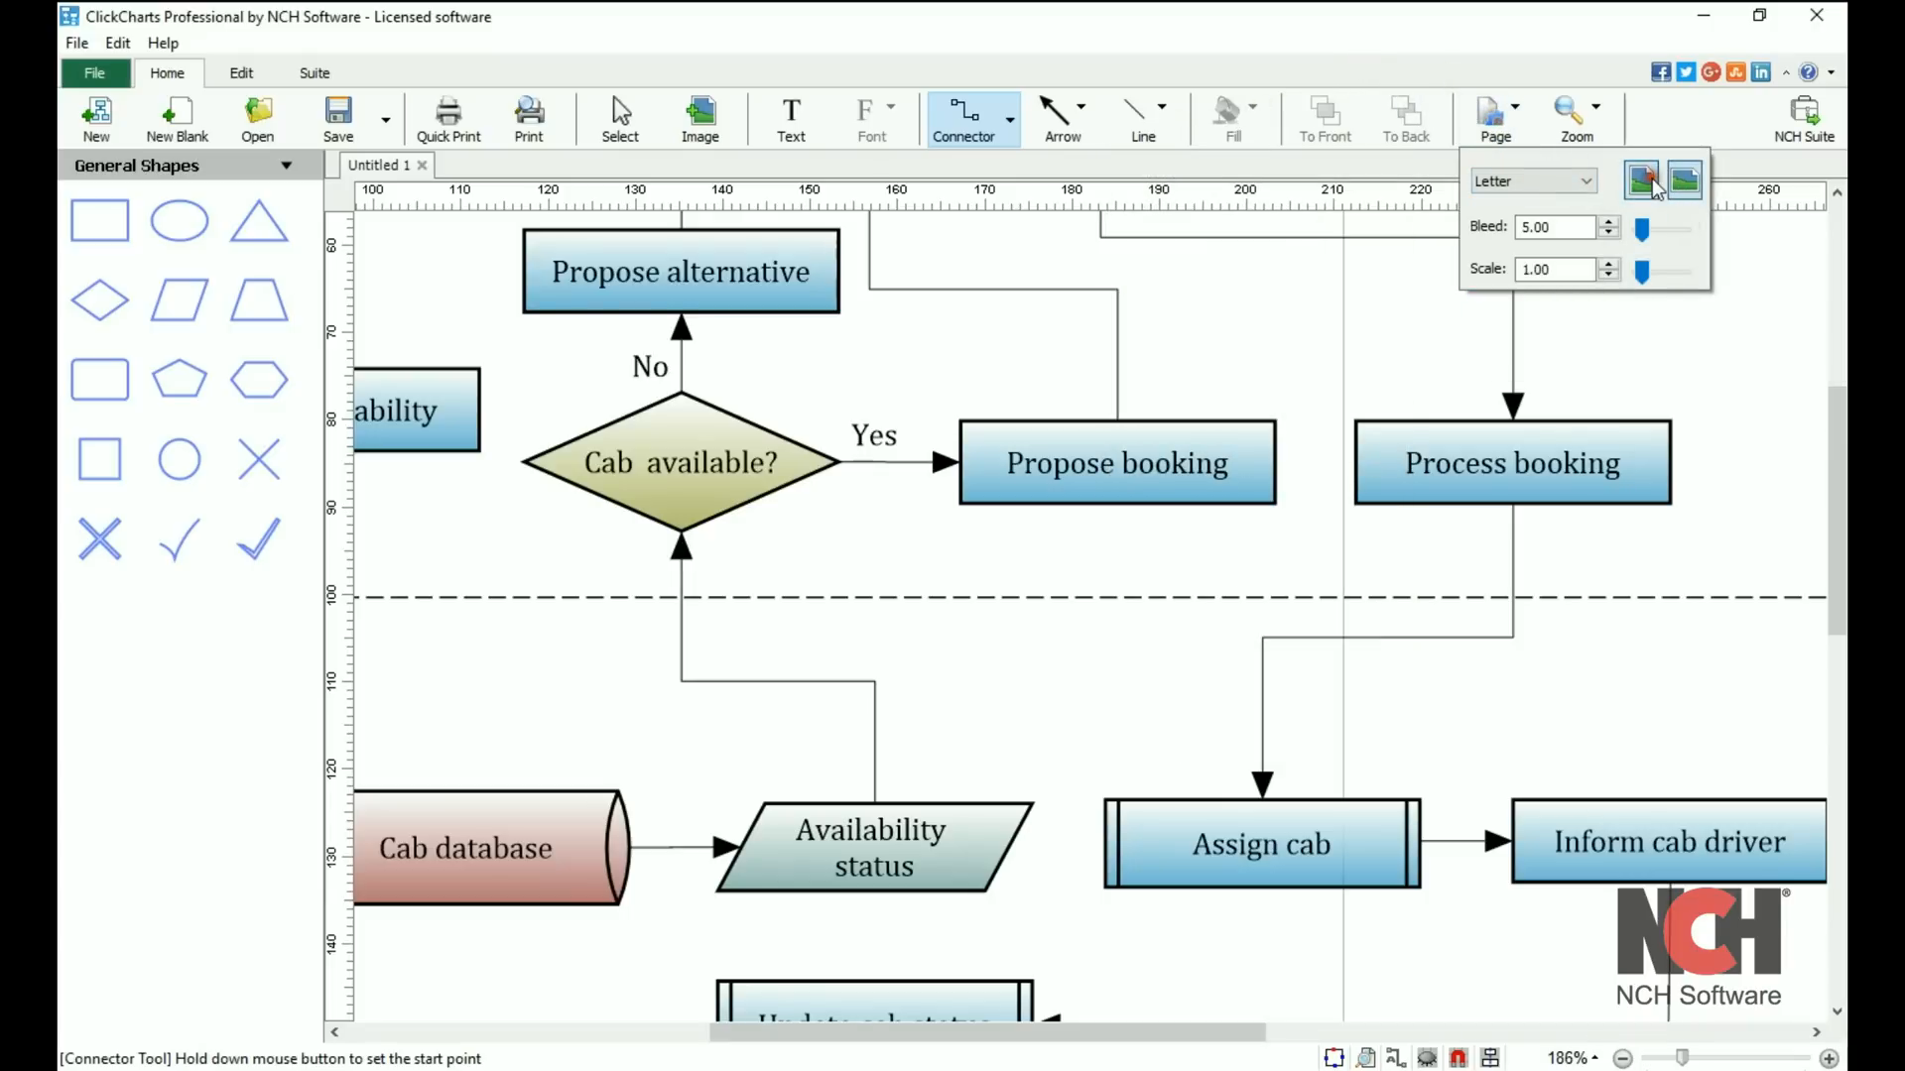
- Change the page orientation in the Letter-size, 5.00 bleed, 1.00 scale page settings
click(1683, 178)
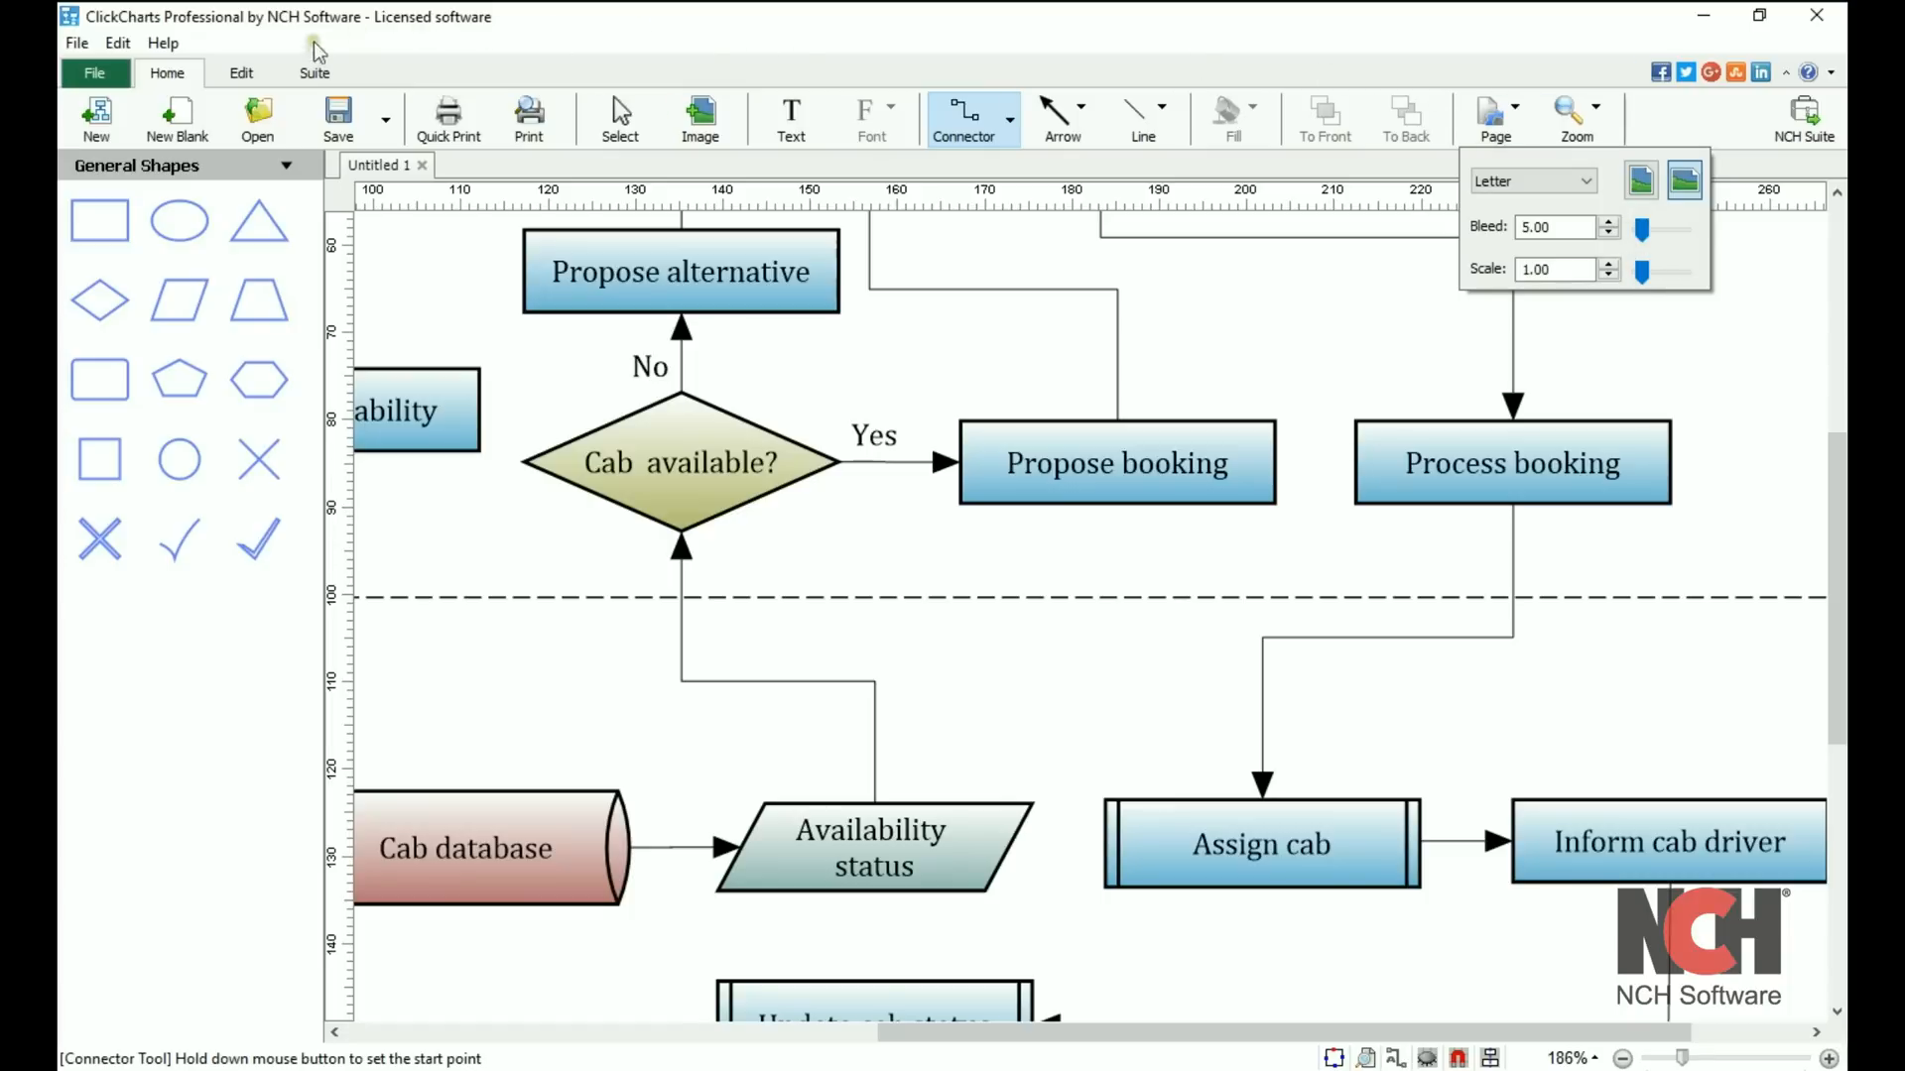
click(241, 72)
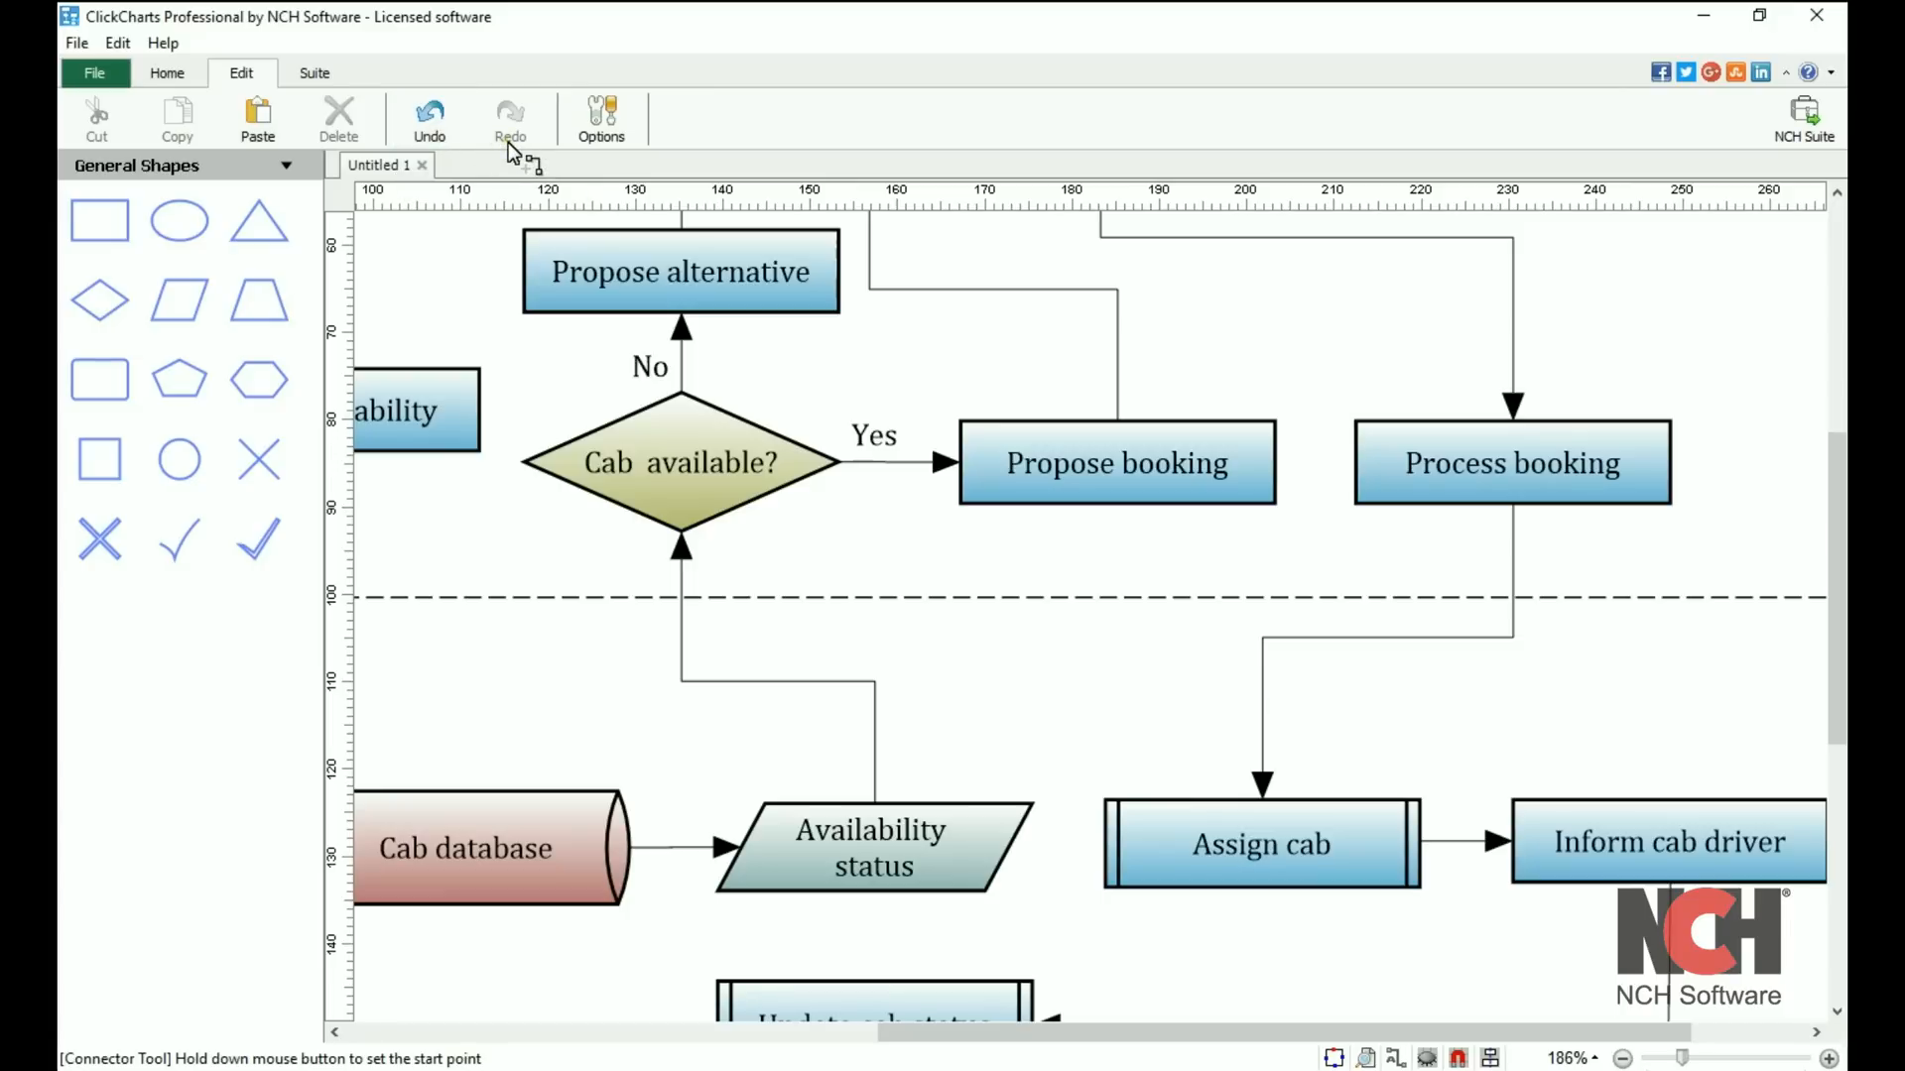
mouse_move(601, 139)
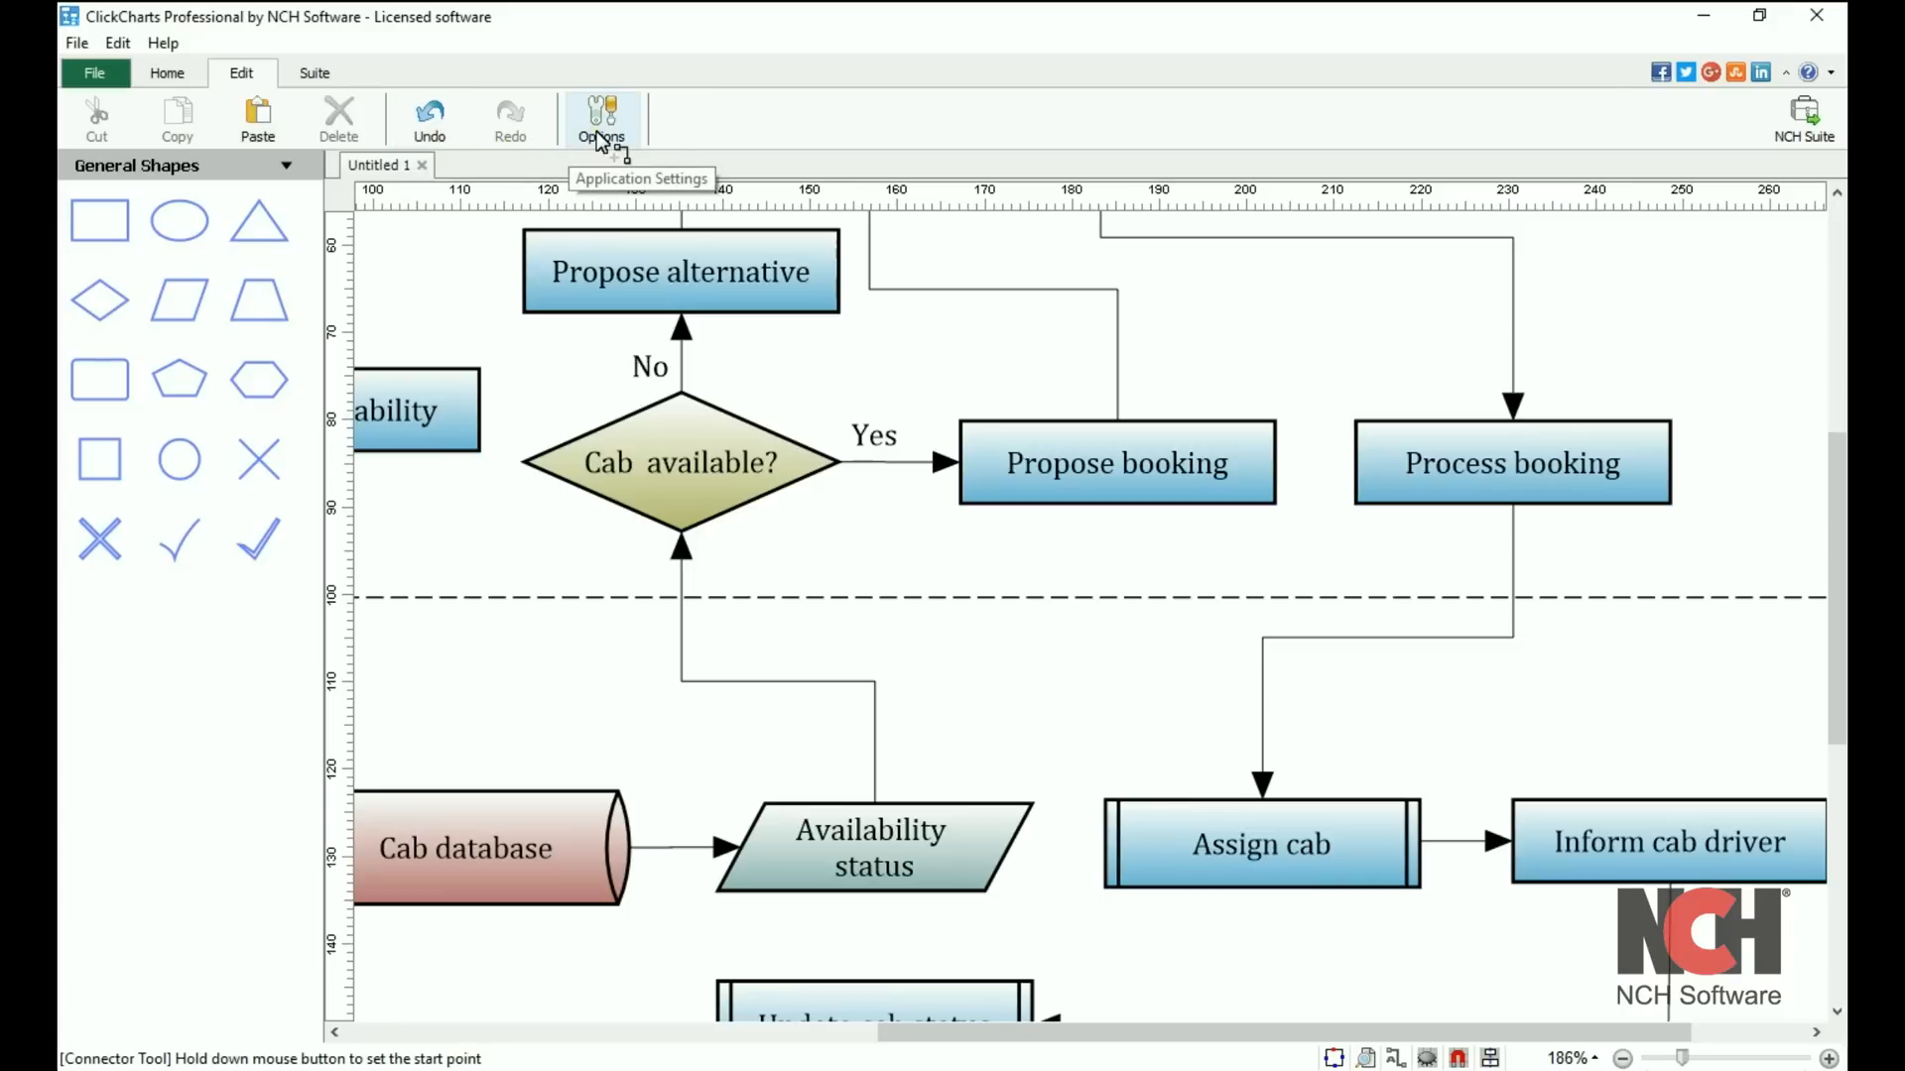
- Open the Options dialog from the Edit tab
click(602, 109)
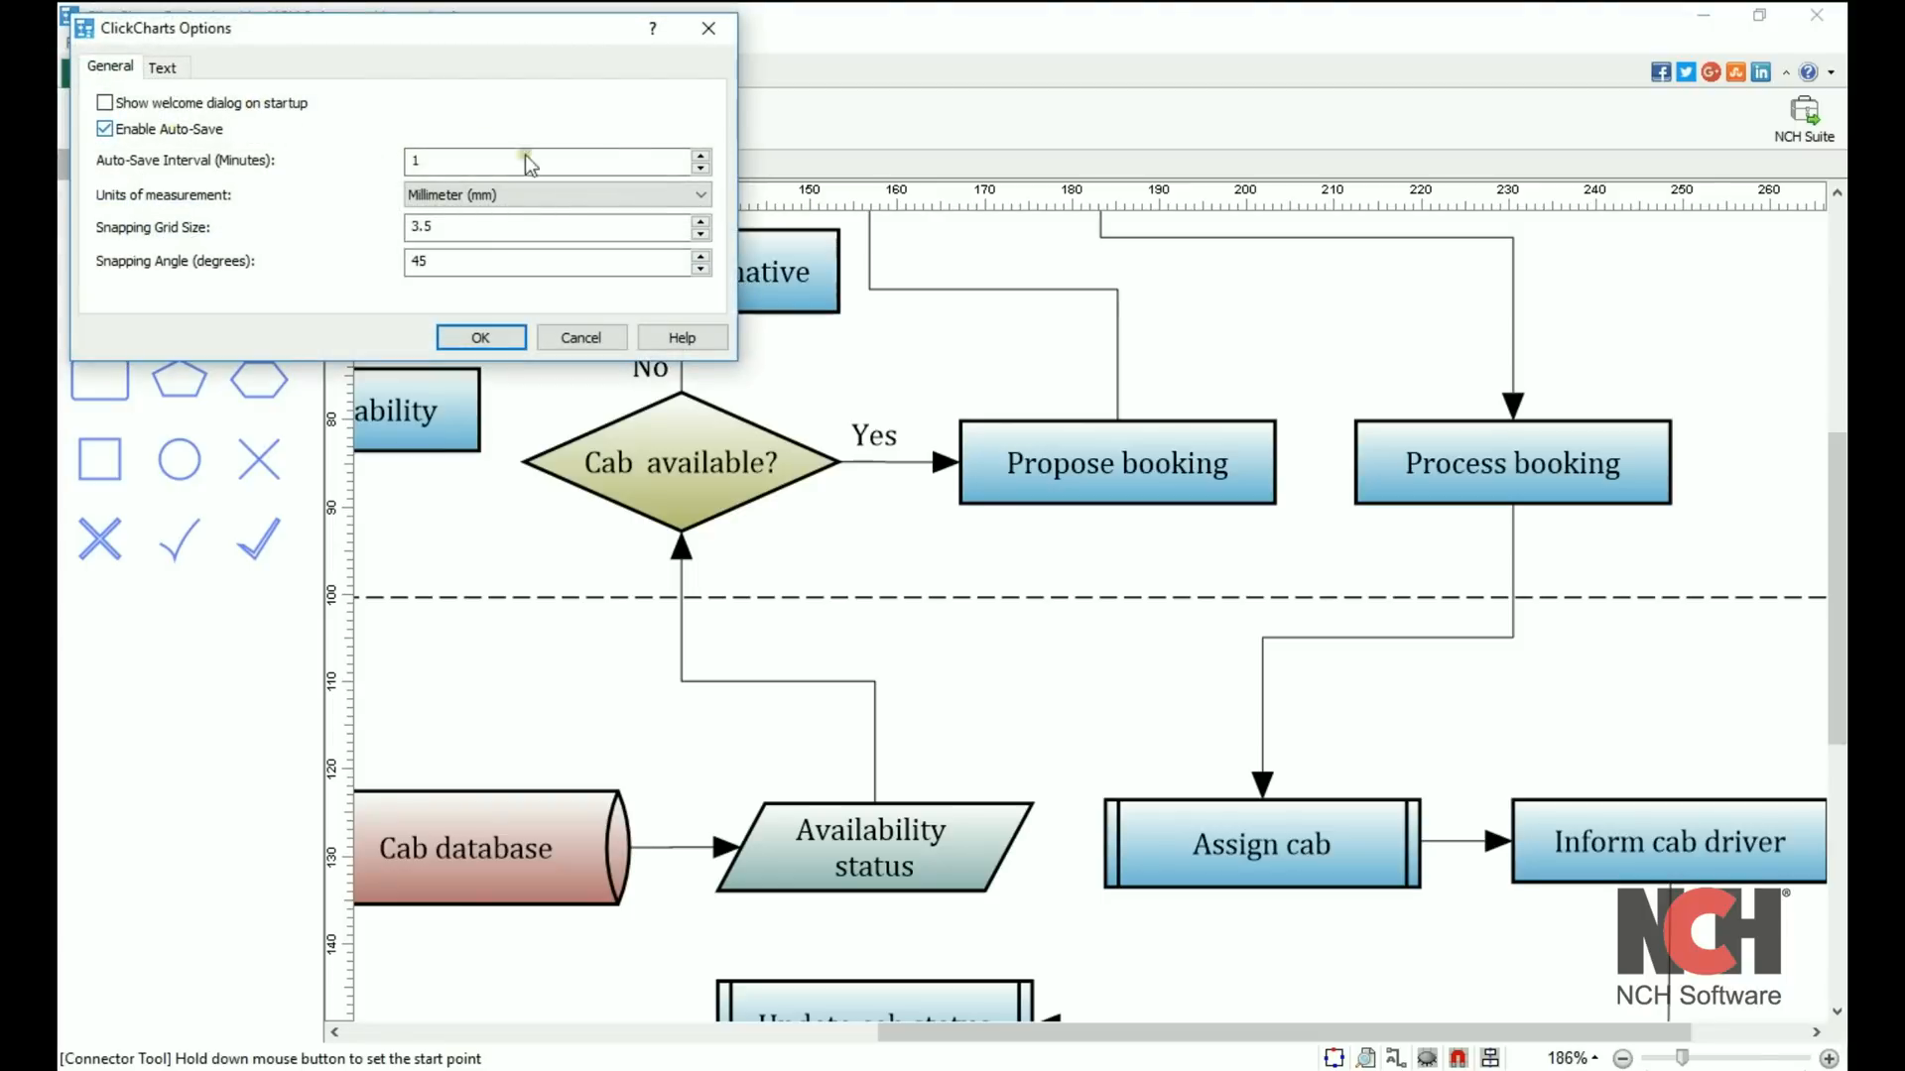
- Set auto-save to every 5 minutes and view the Text resizing and auto-fit settings
text(5)
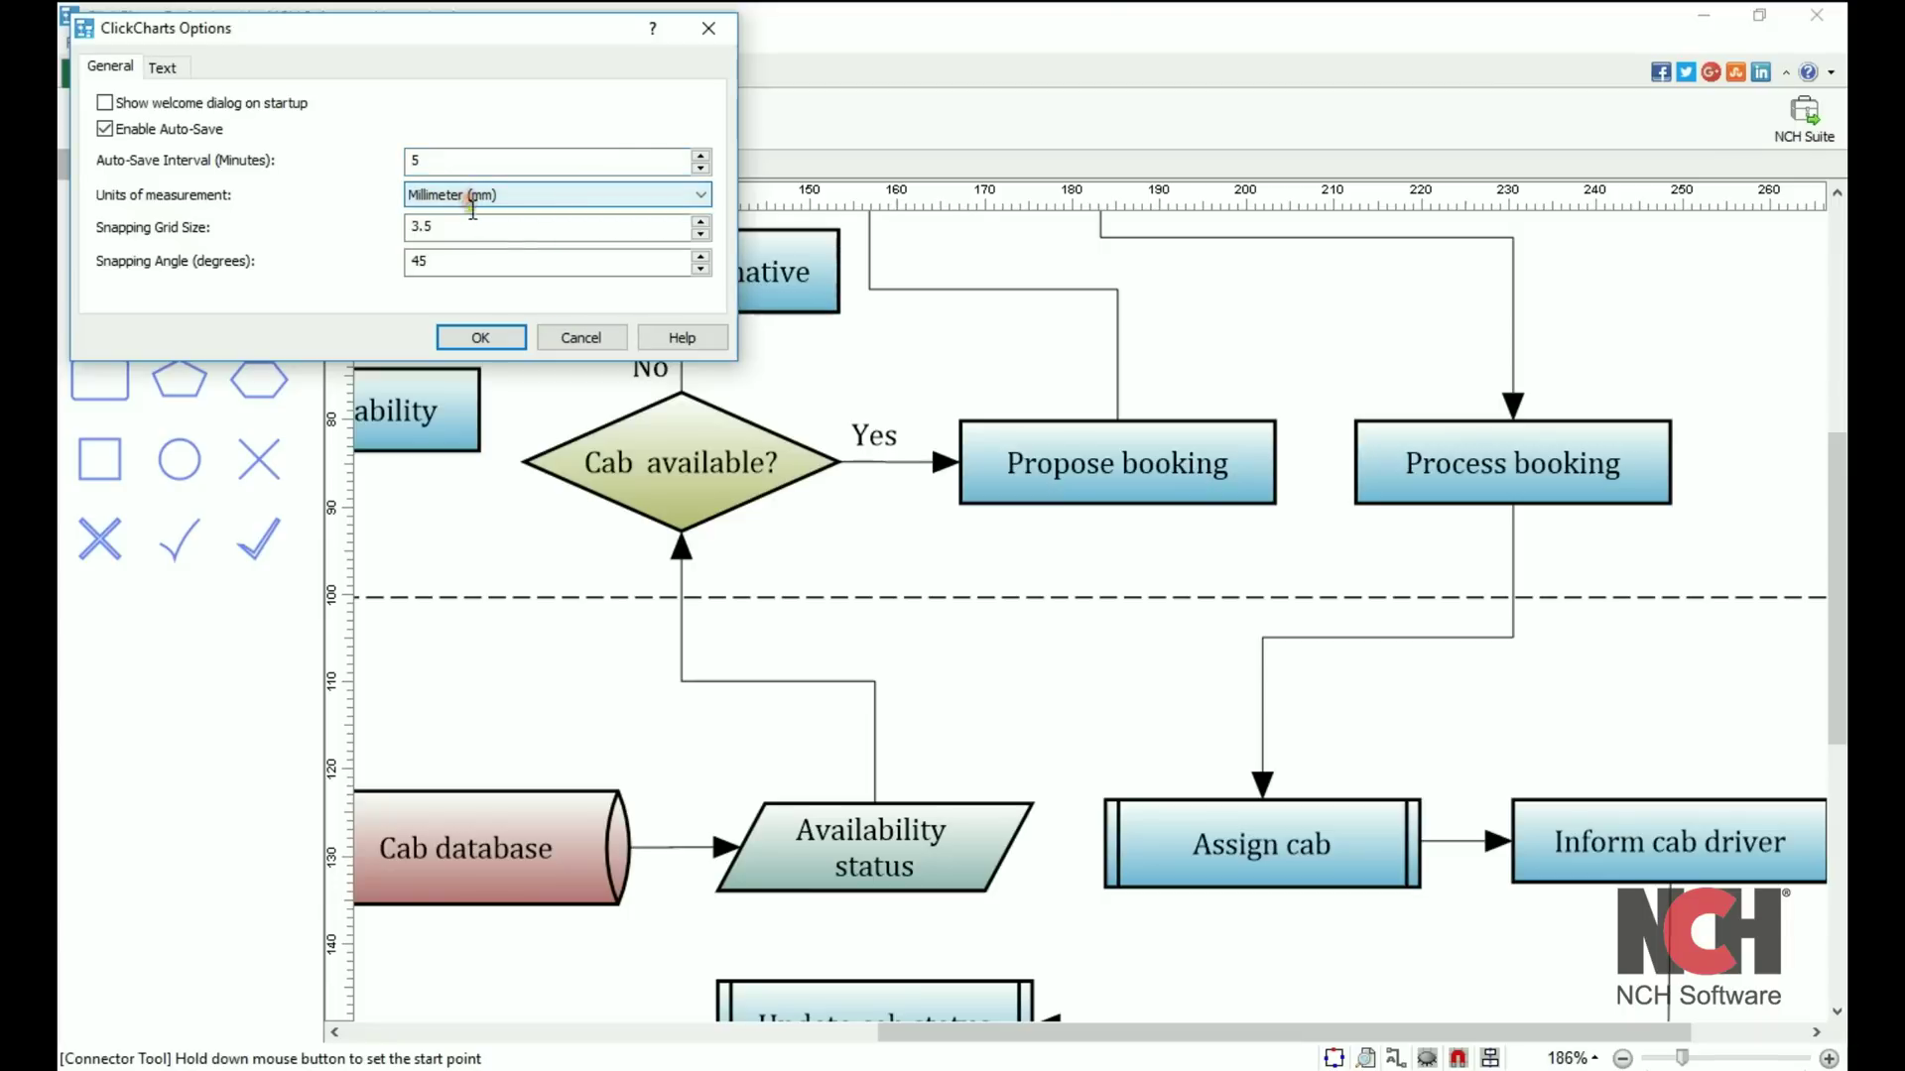
click(164, 66)
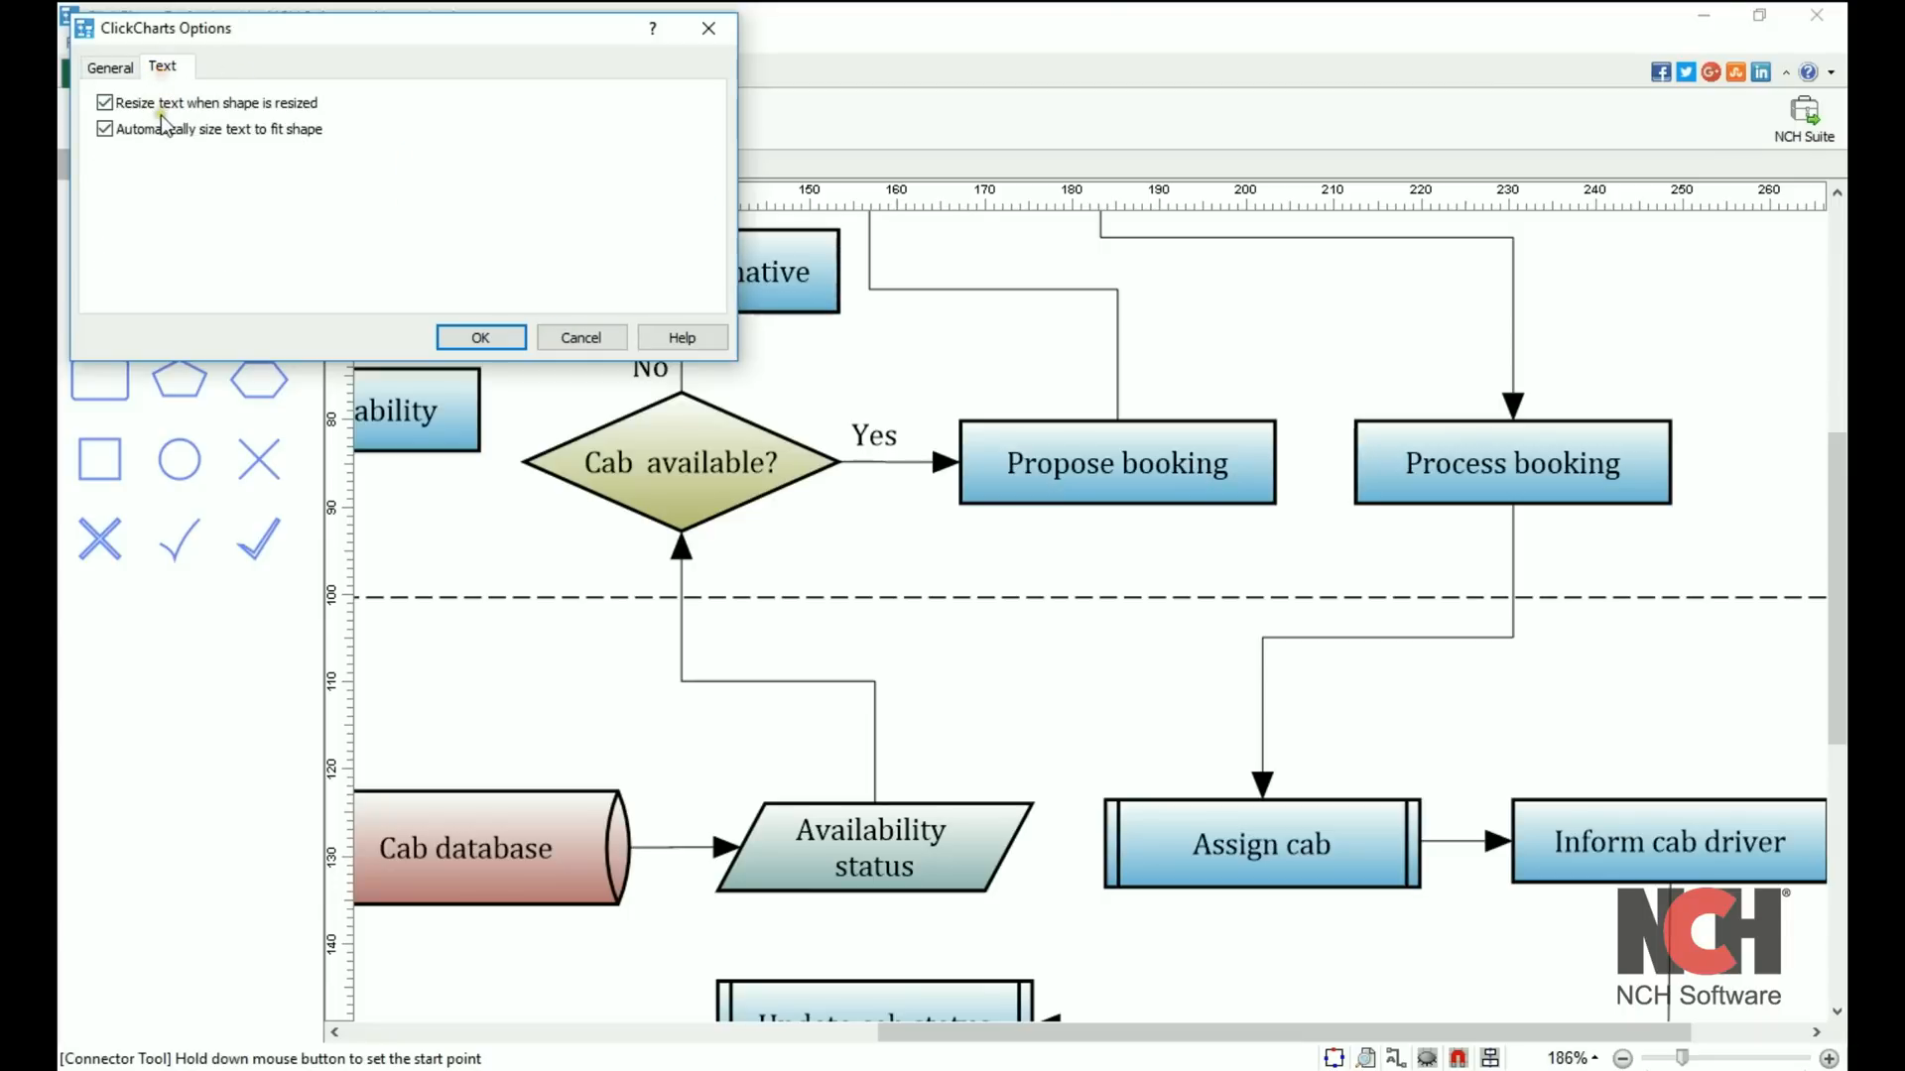